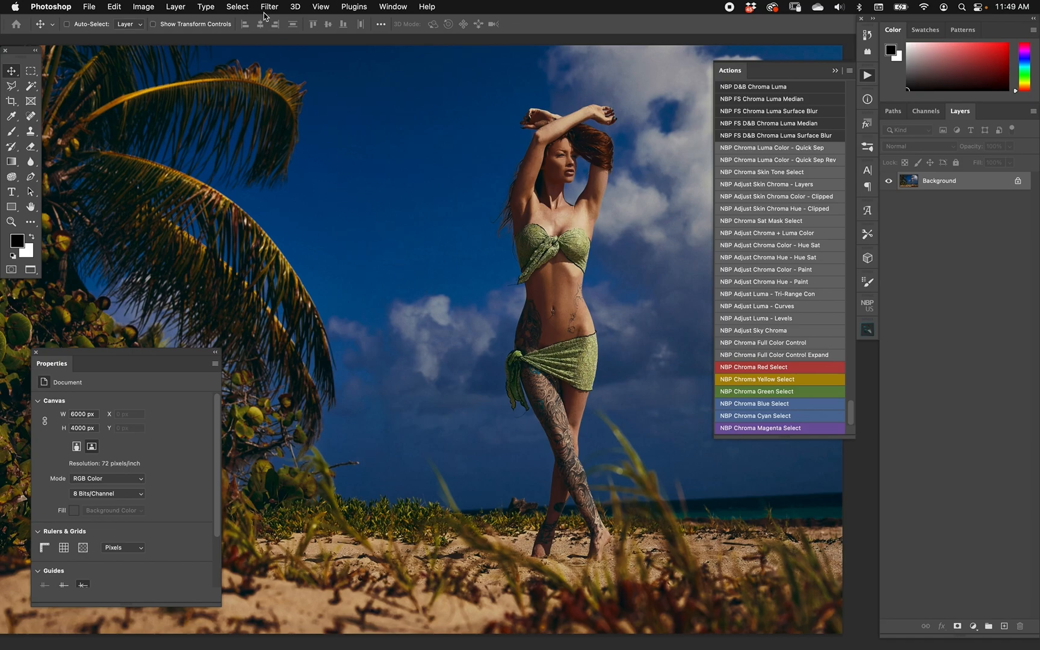
Select Skin Tones via Color Range with fuzziness raised to about 147 and confirm
left_click(238, 7)
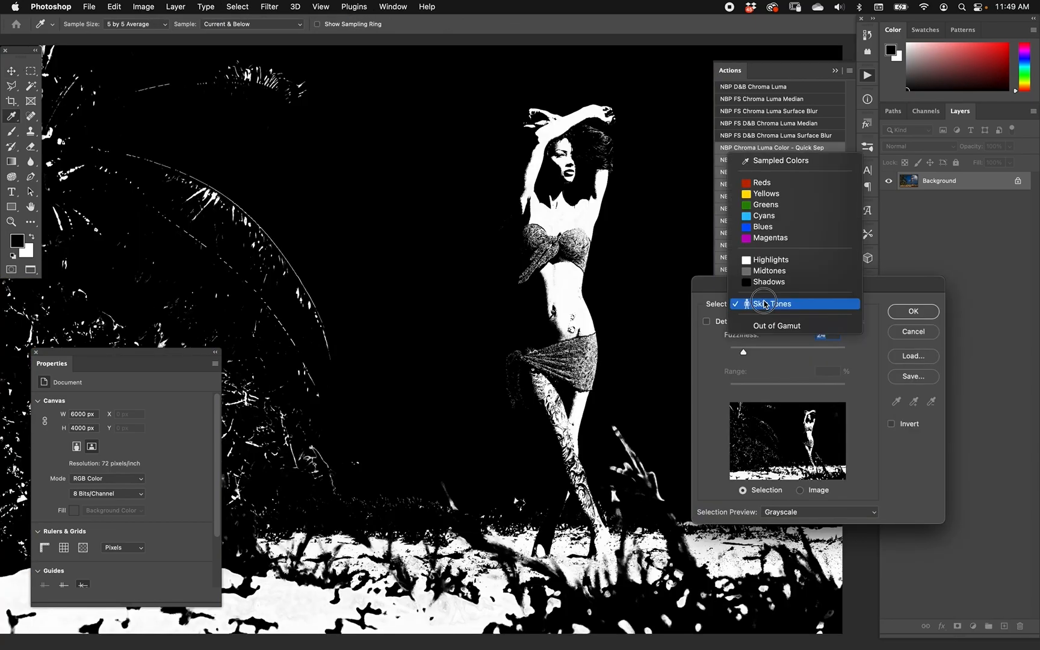
left_click(773, 303)
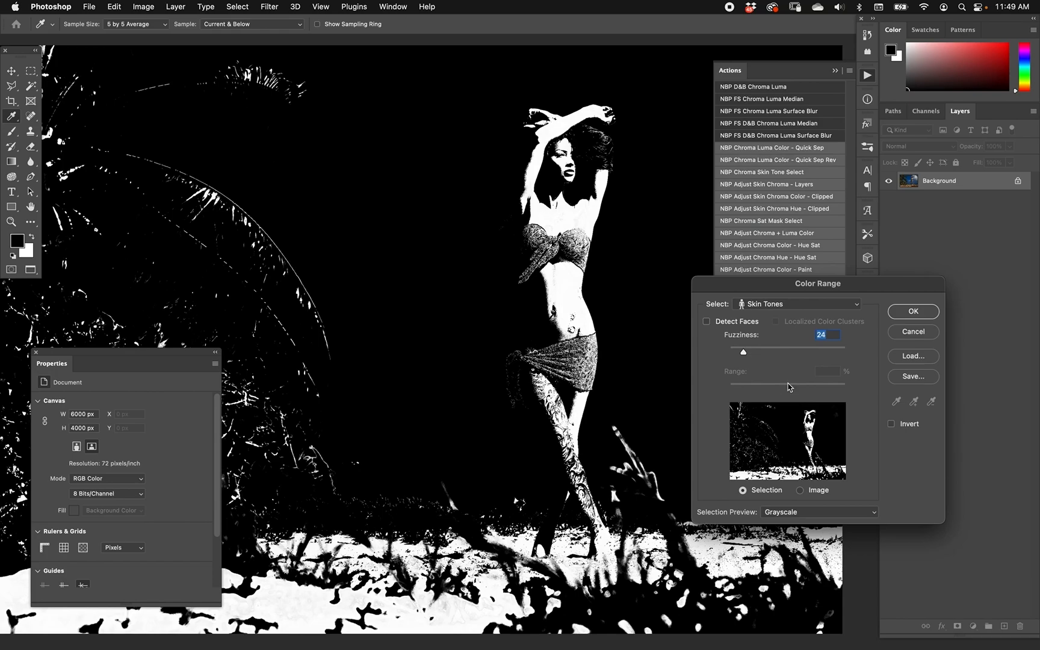
mouse_move(788, 387)
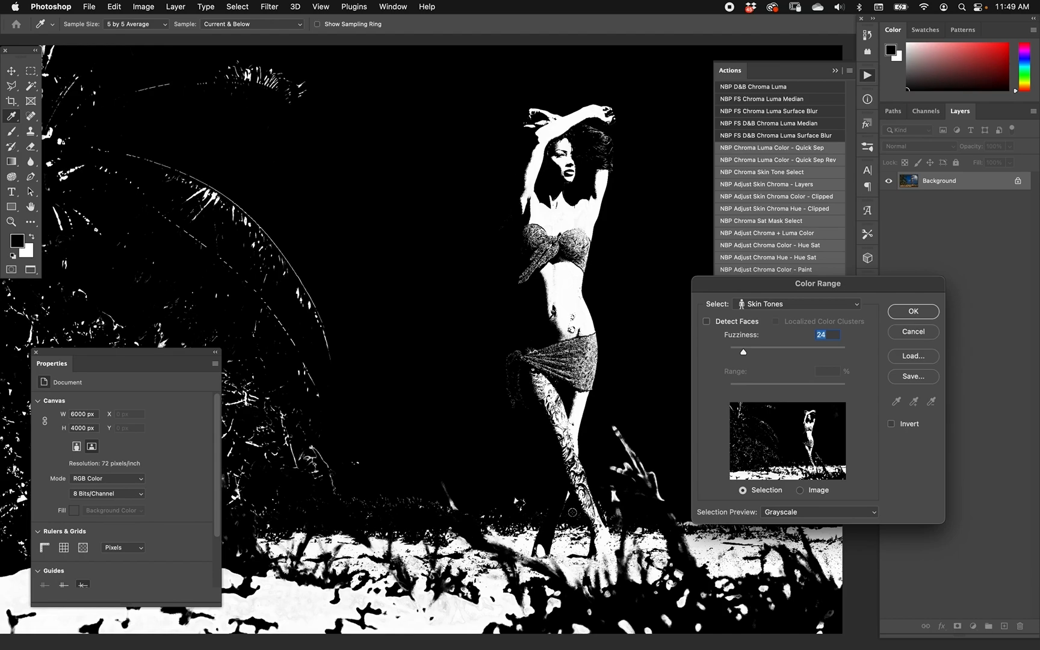
mouse_move(752, 352)
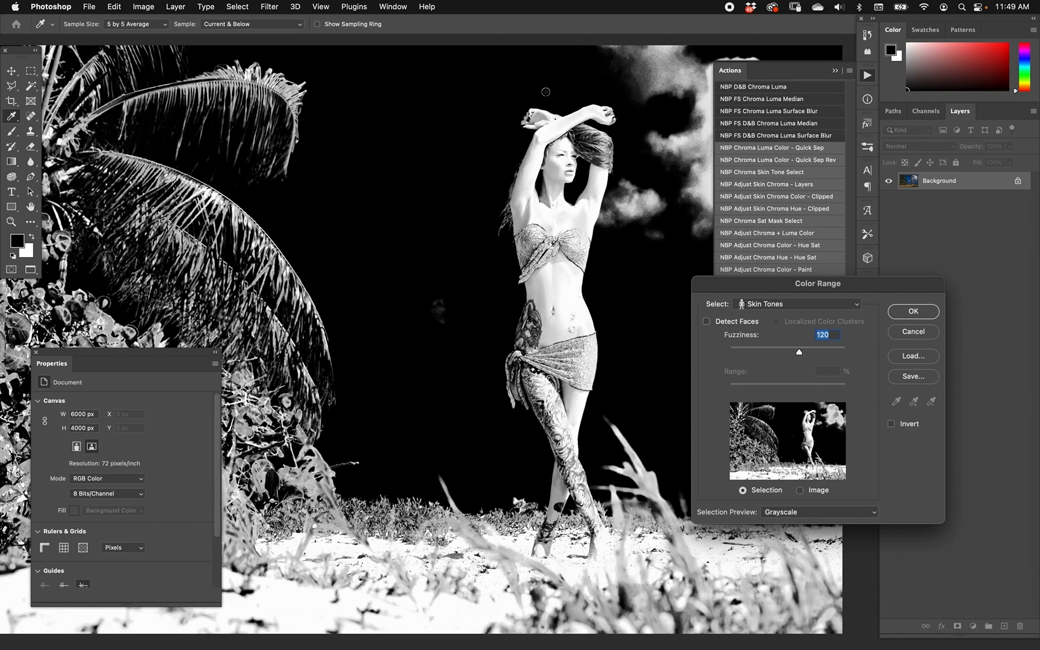
mouse_move(387, 295)
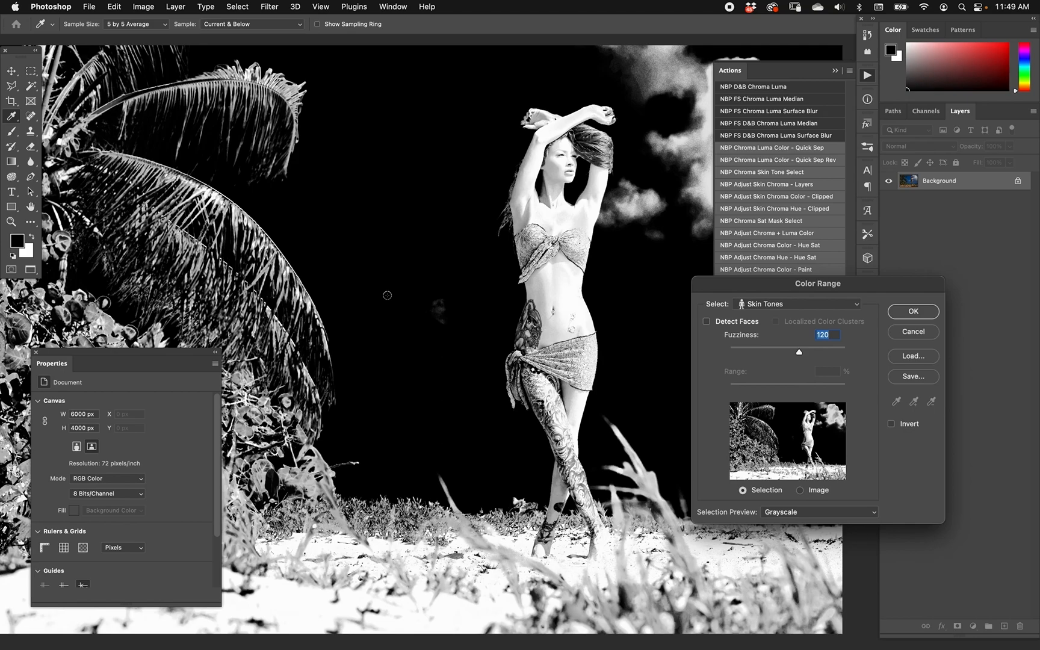
mouse_move(811, 354)
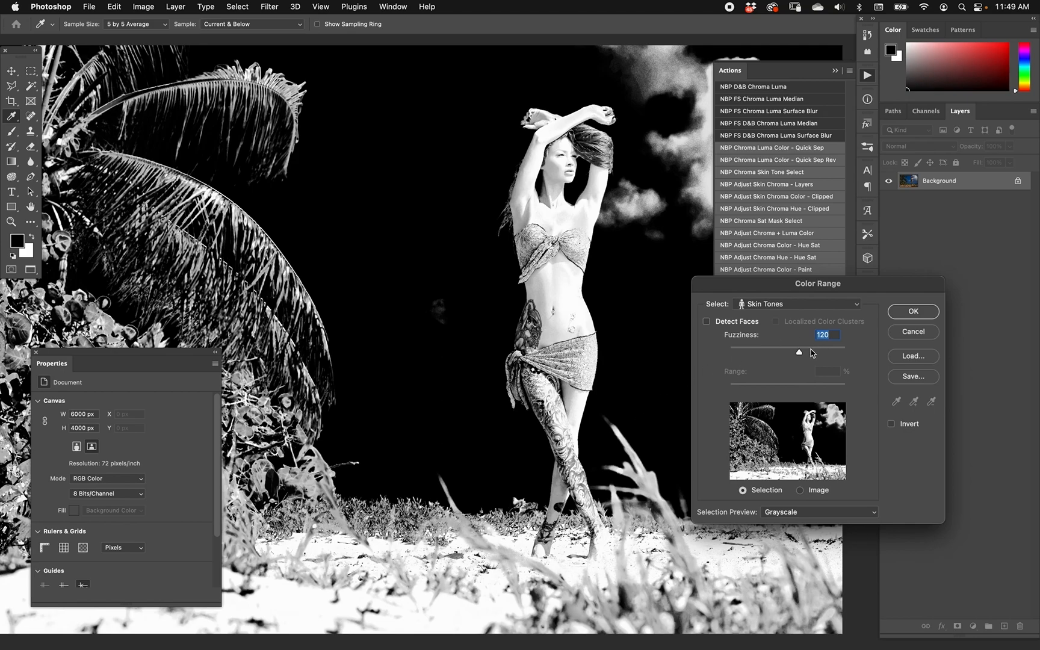
left_click_drag(798, 352, 805, 352)
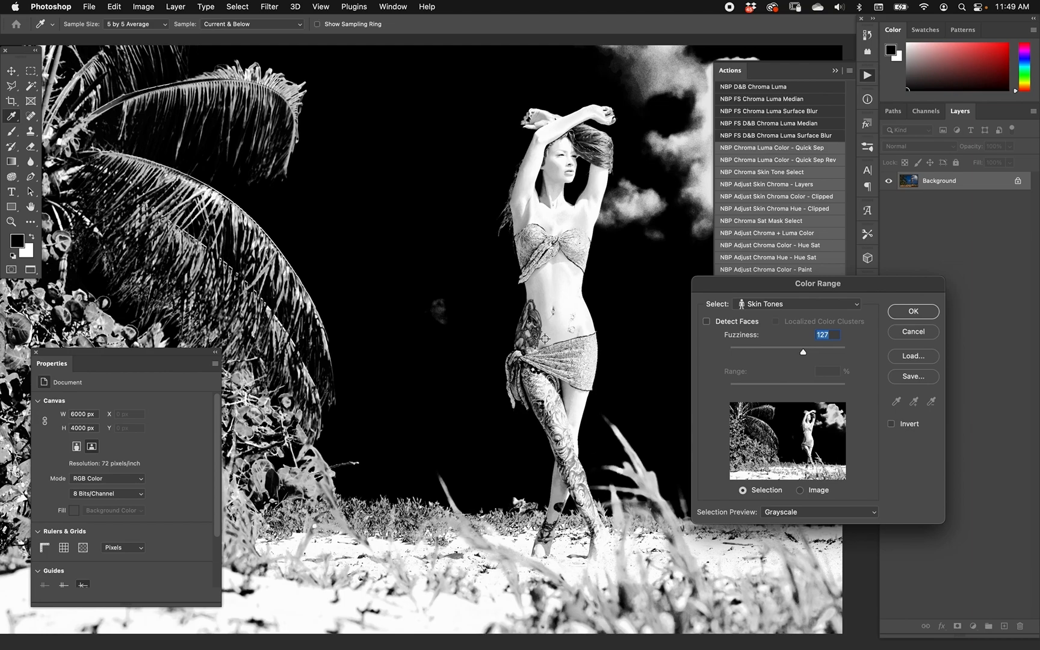
mouse_move(809, 336)
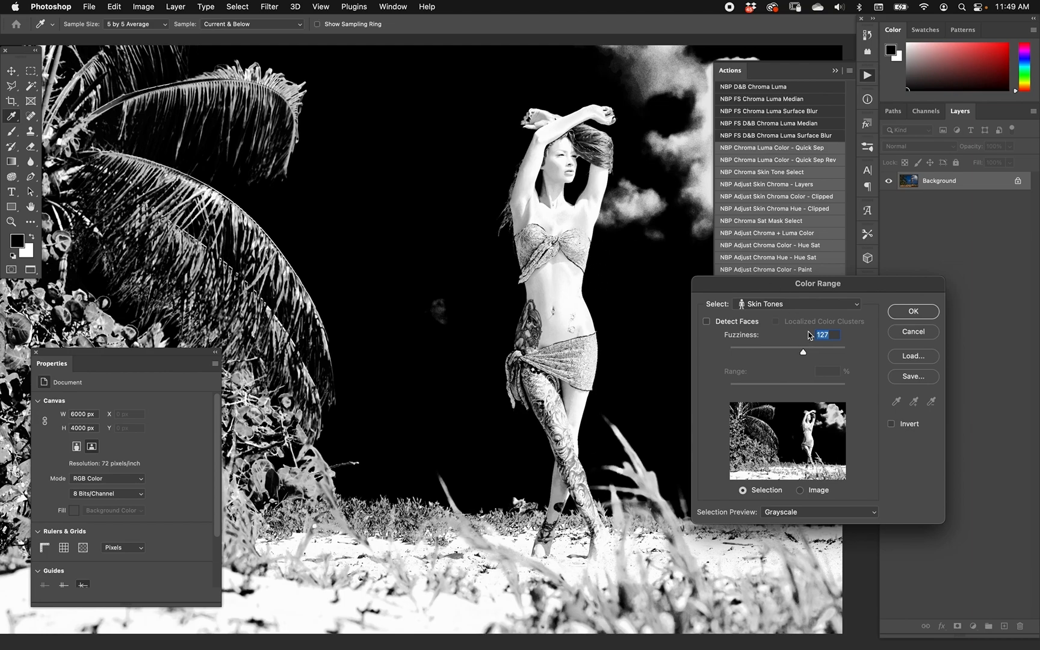
mouse_move(802, 385)
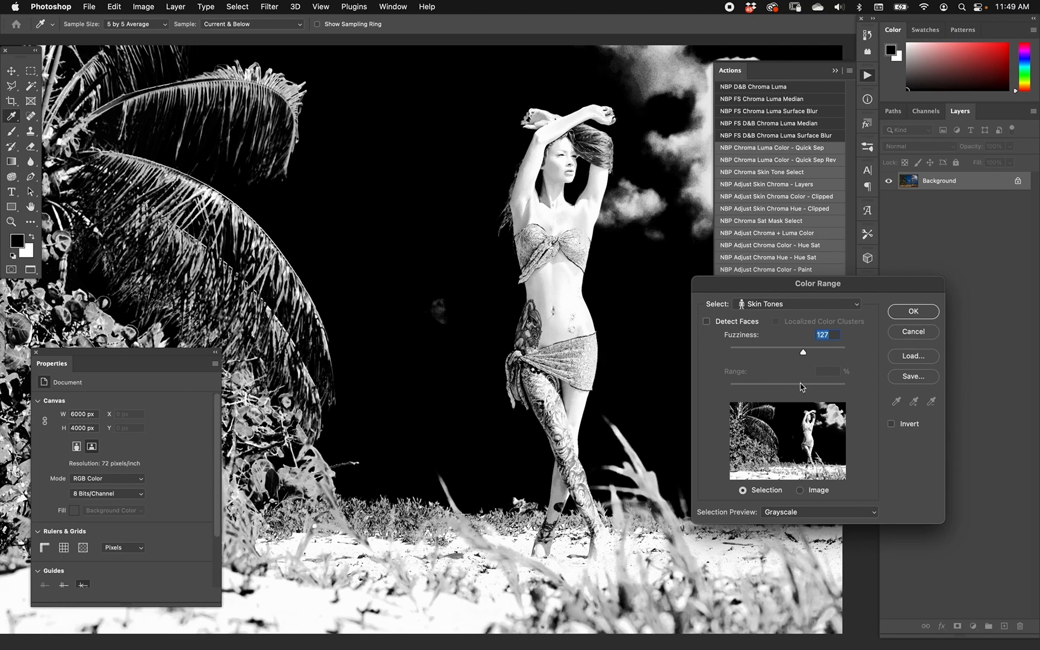
left_click_drag(803, 352, 799, 352)
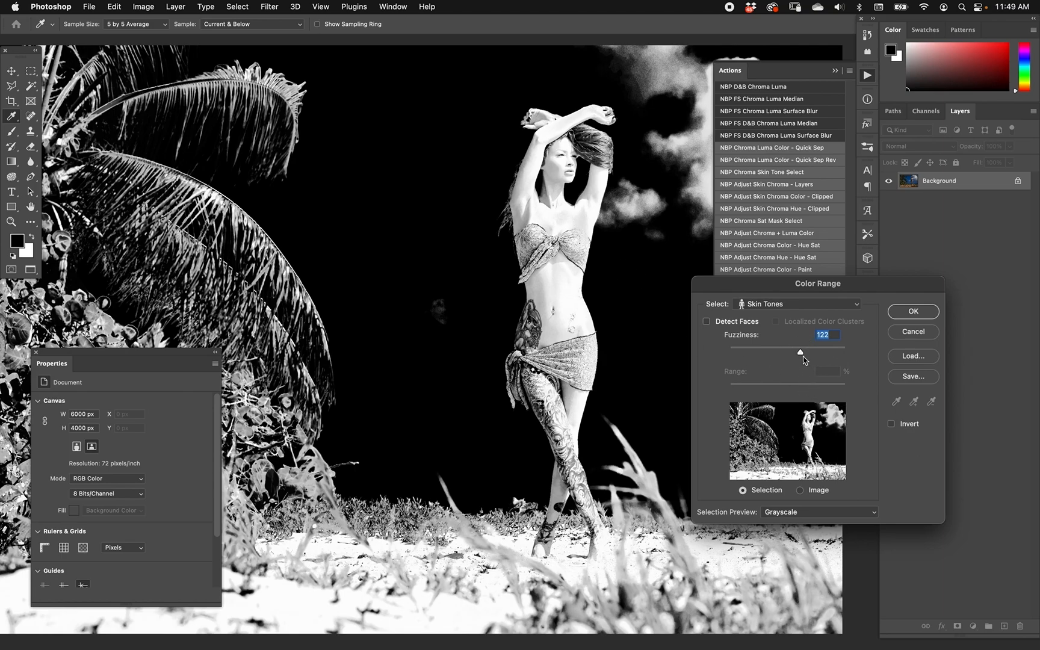
left_click_drag(800, 352, 809, 352)
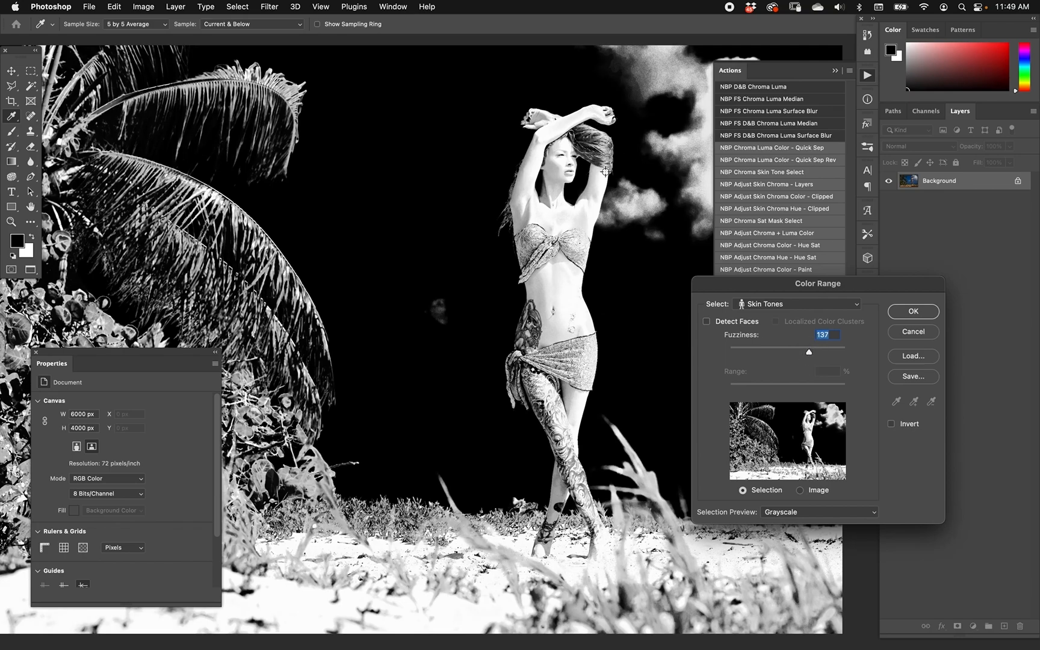
mouse_move(650, 382)
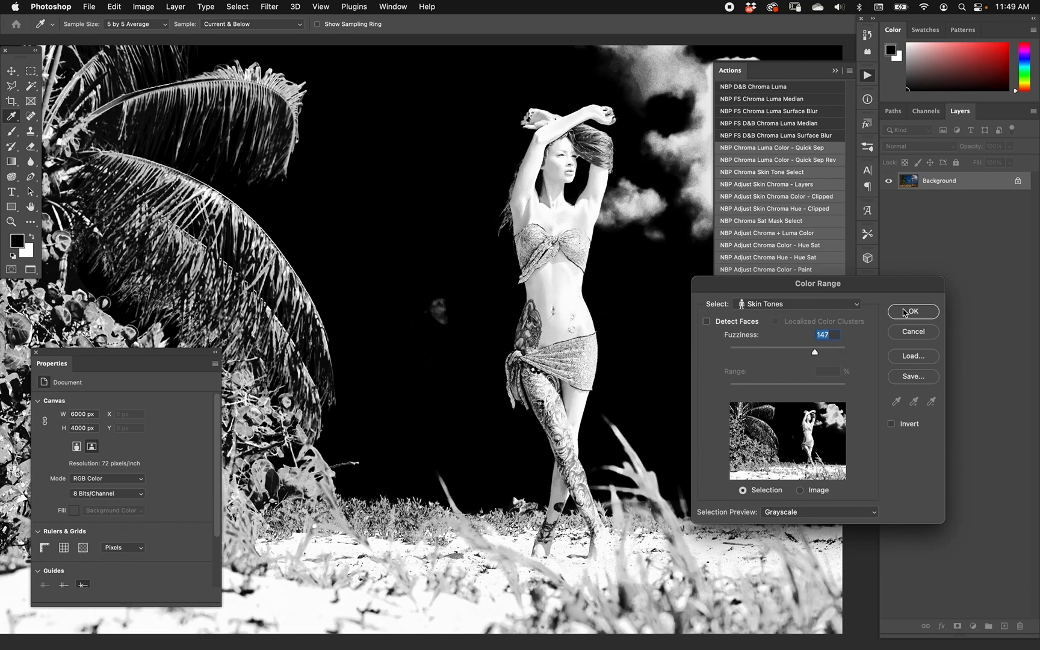
left_click(914, 312)
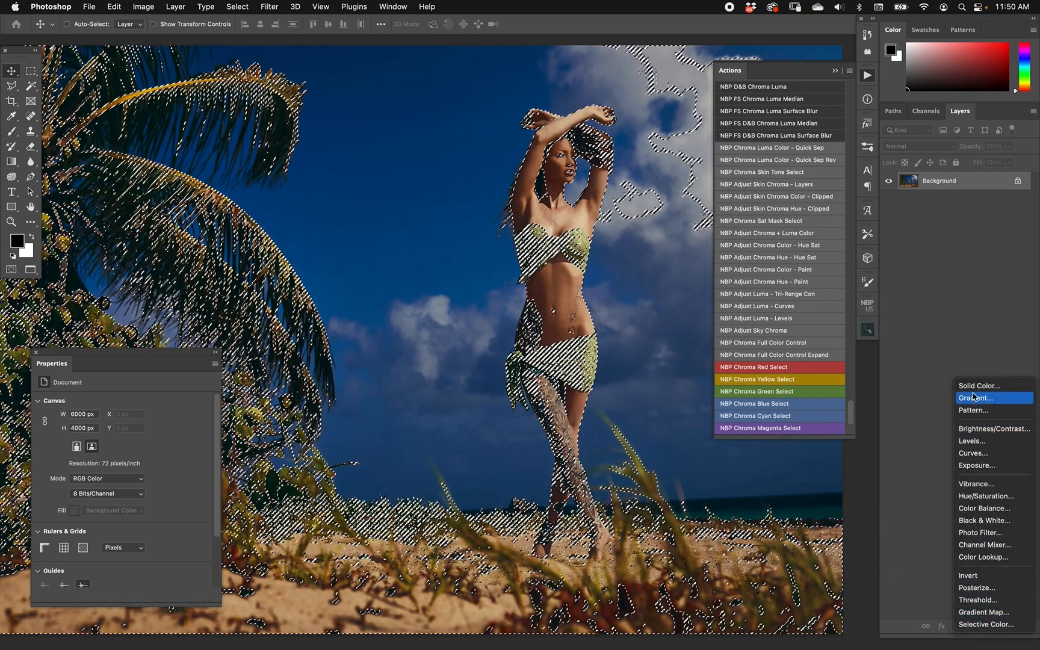
Add a Solid Color fill layer in pure red #ff0000 masked to the skin selection
left_click(979, 385)
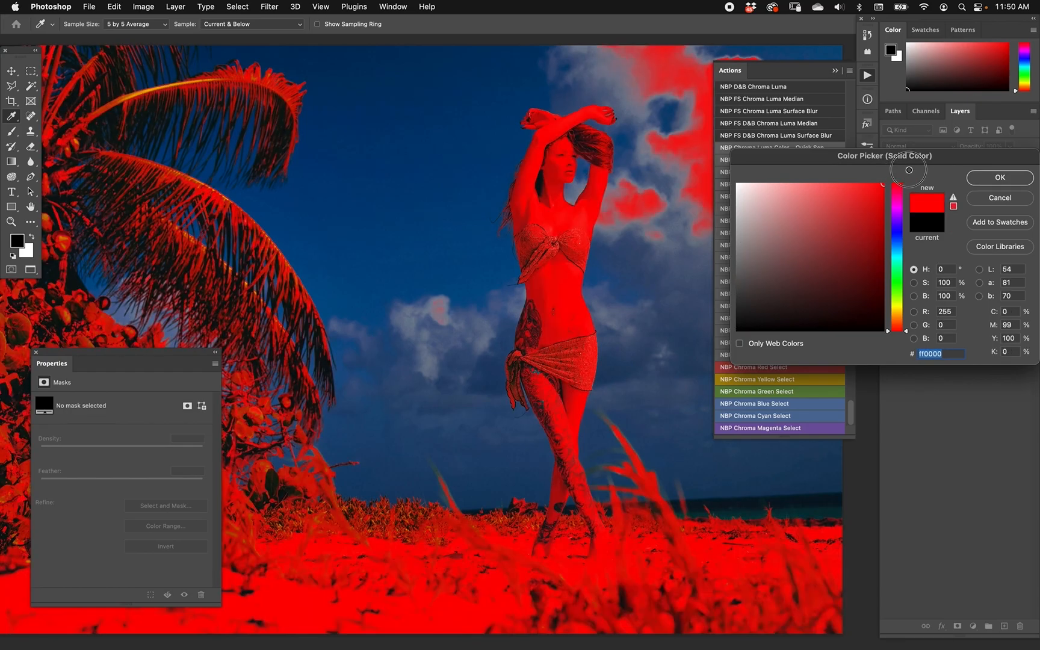
left_click(999, 178)
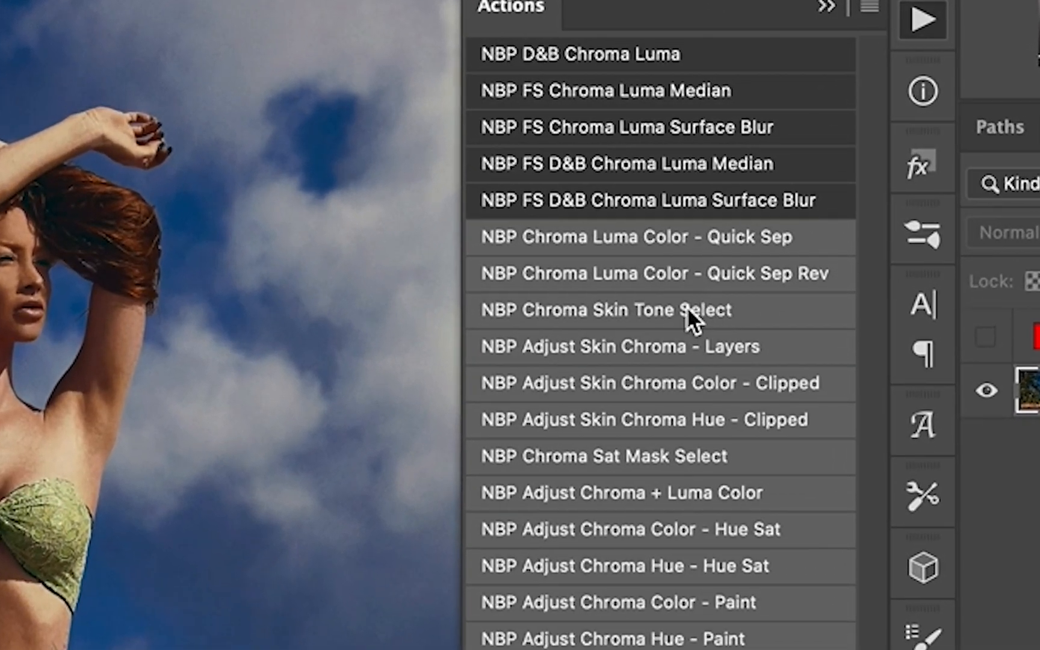
mouse_move(660, 334)
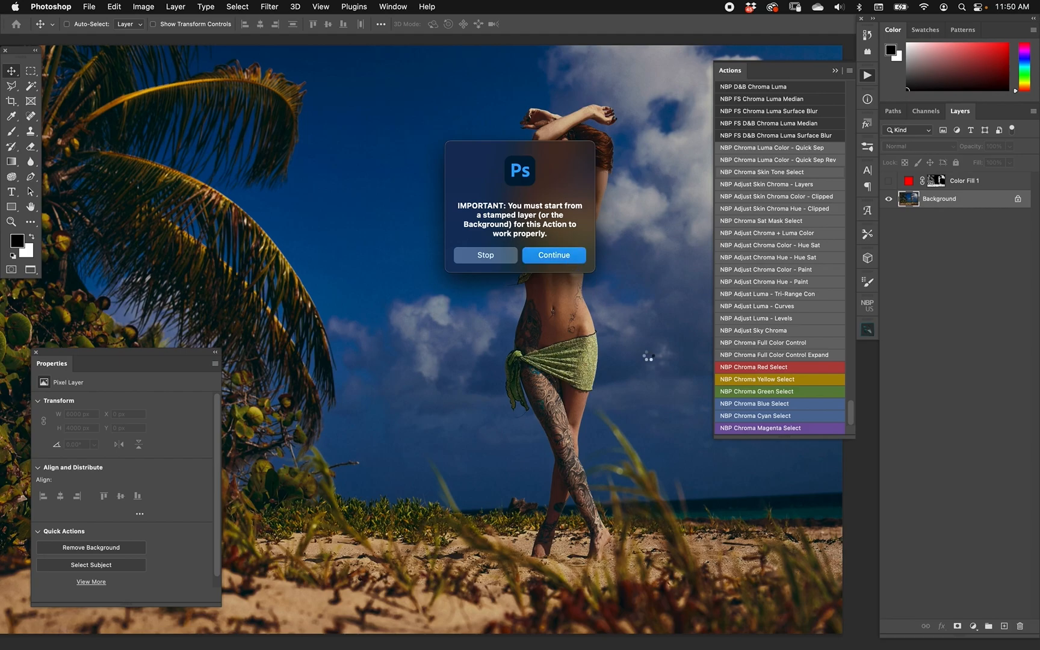
Let the NBP Chroma Skin Tone Select action run and accept its selection at fuzziness about 23
left_click(553, 256)
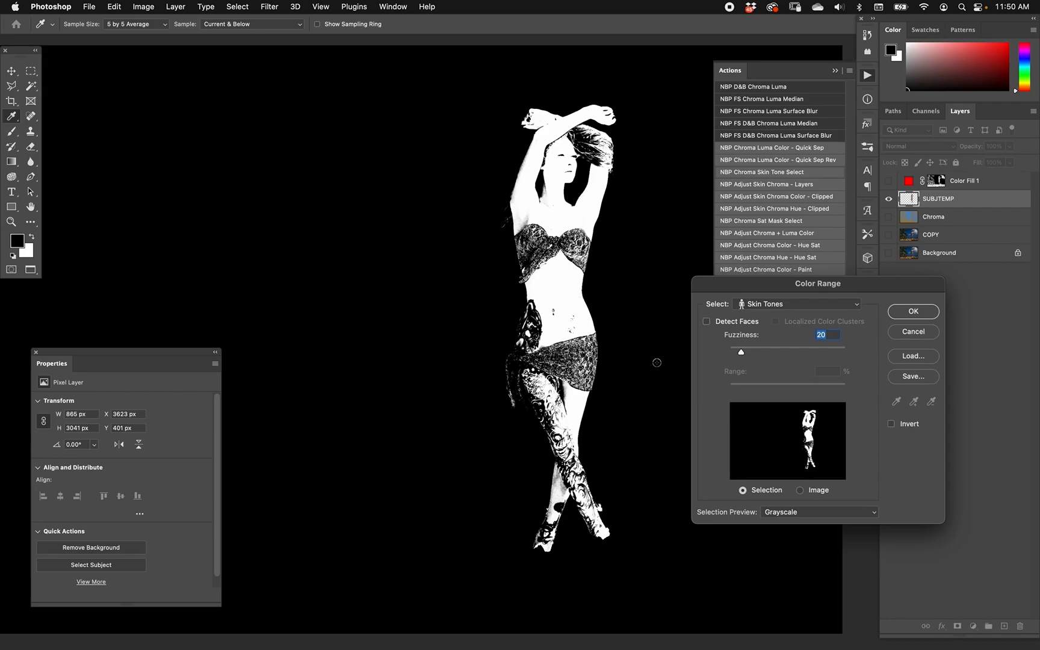
mouse_move(504, 187)
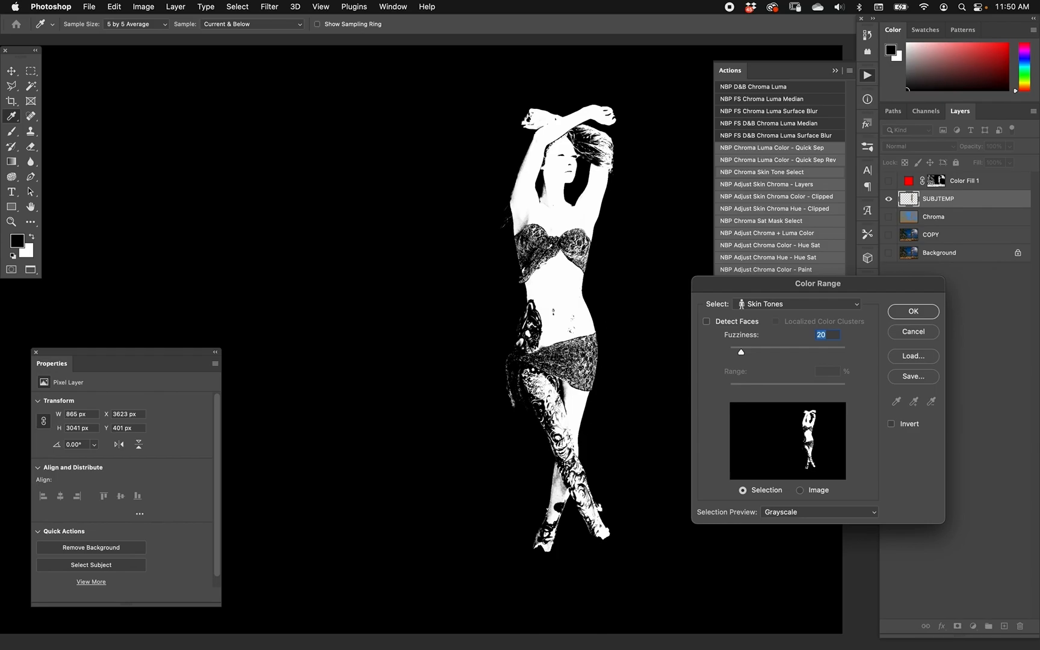
mouse_move(553, 555)
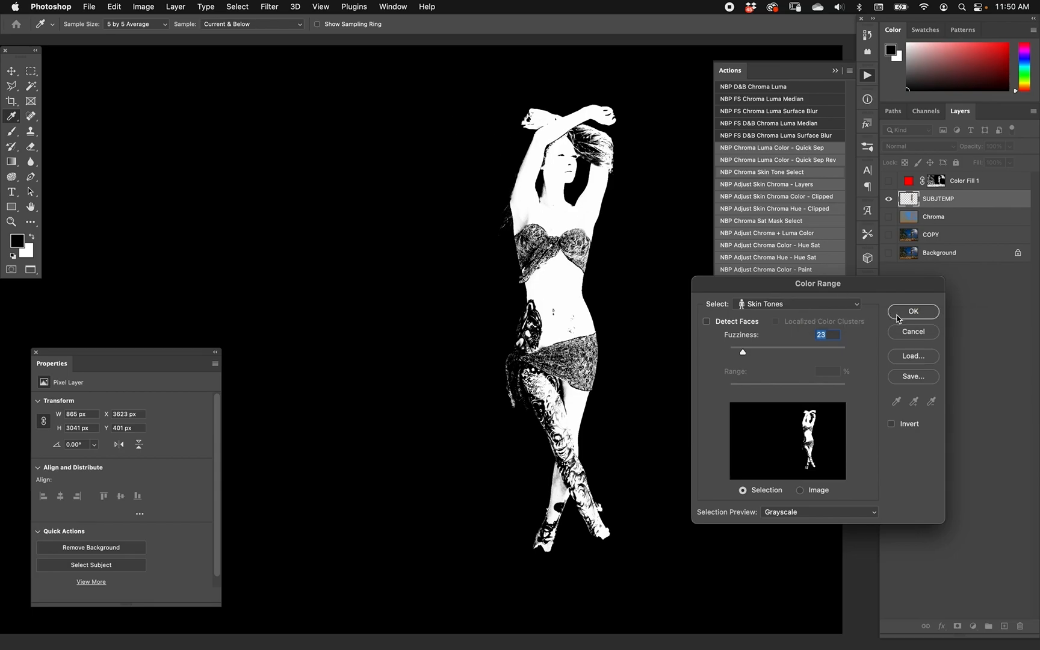
left_click(914, 311)
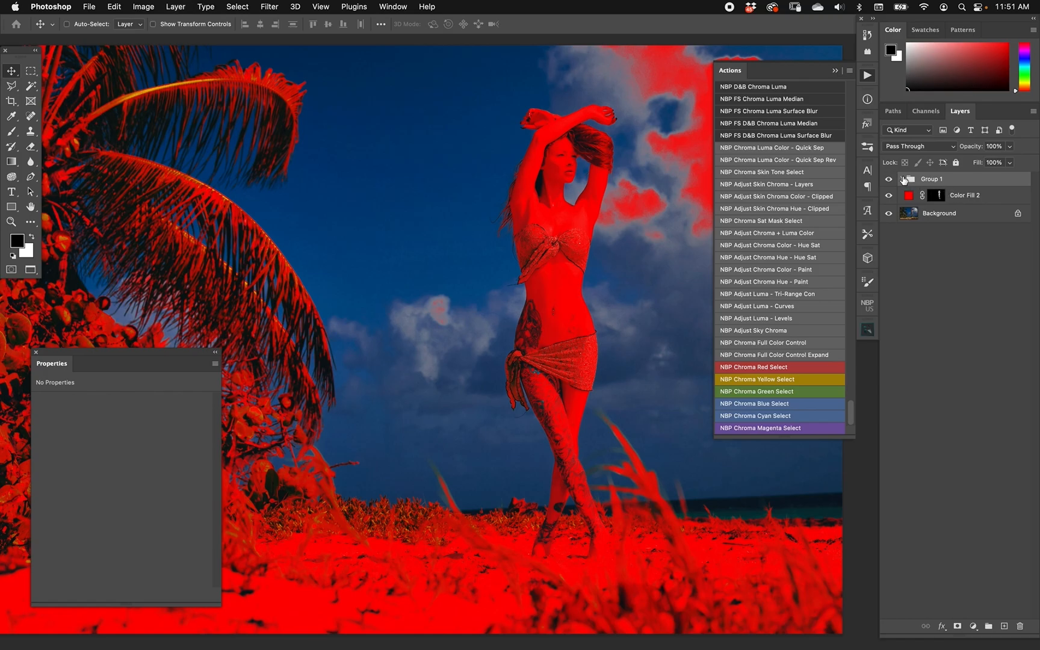
Expand Group 1, hide Color Fill 1, and load its skin mask as the active selection
left_click(904, 180)
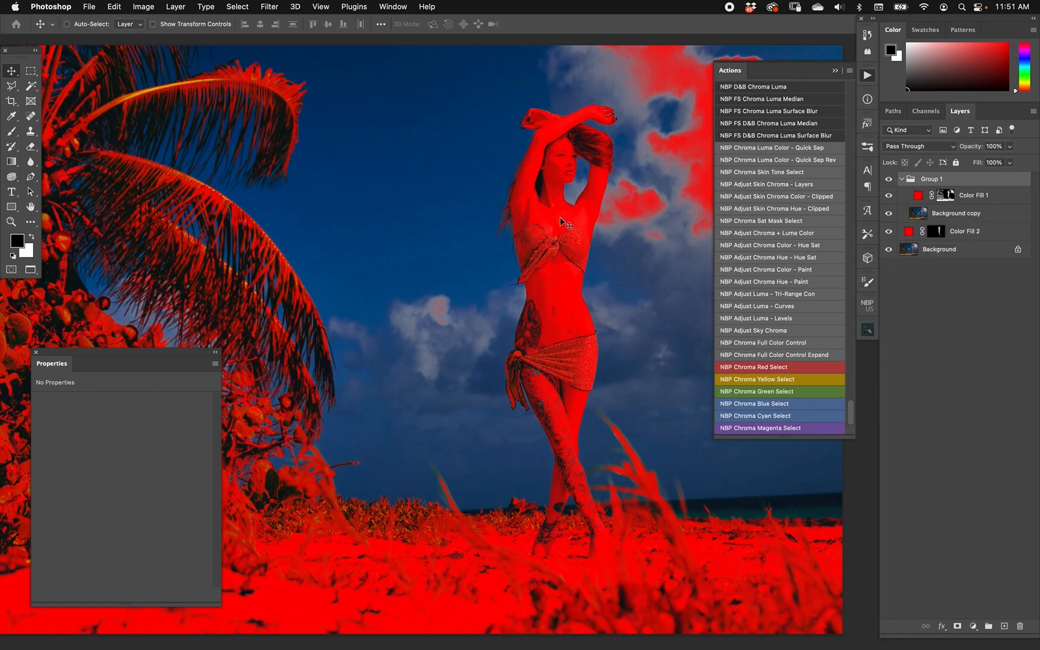
mouse_move(910, 180)
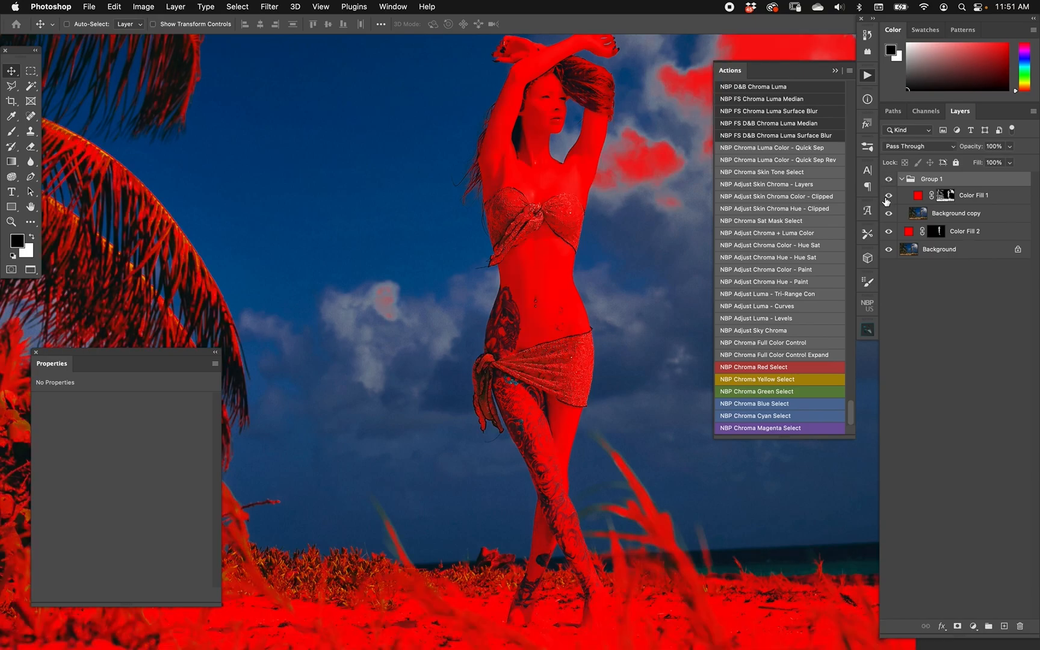
mouse_move(545, 166)
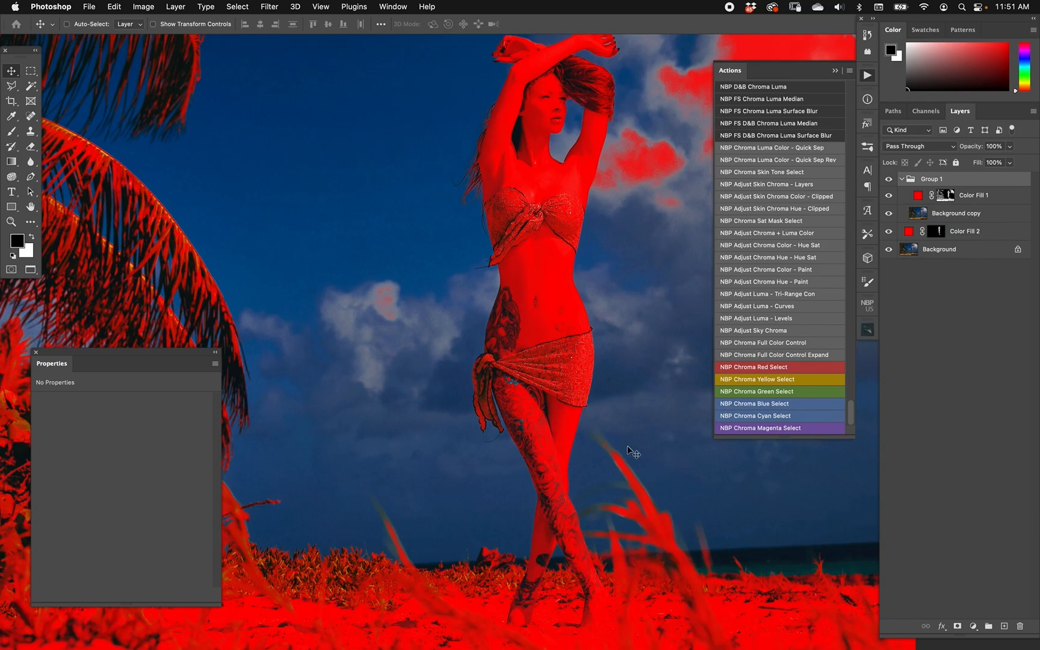
mouse_move(578, 370)
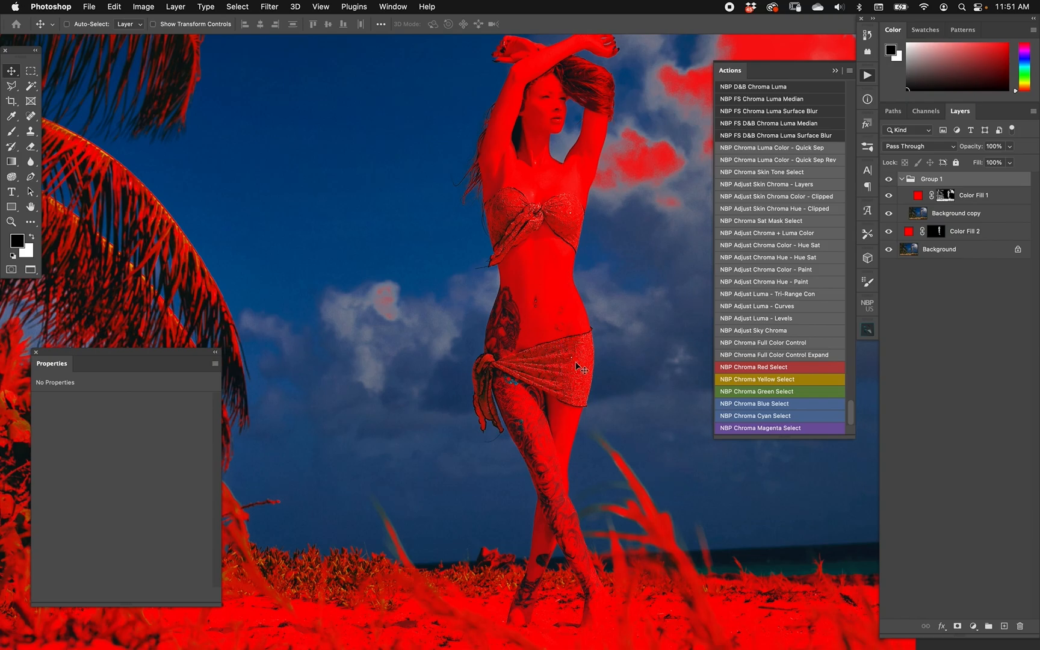
mouse_move(532, 398)
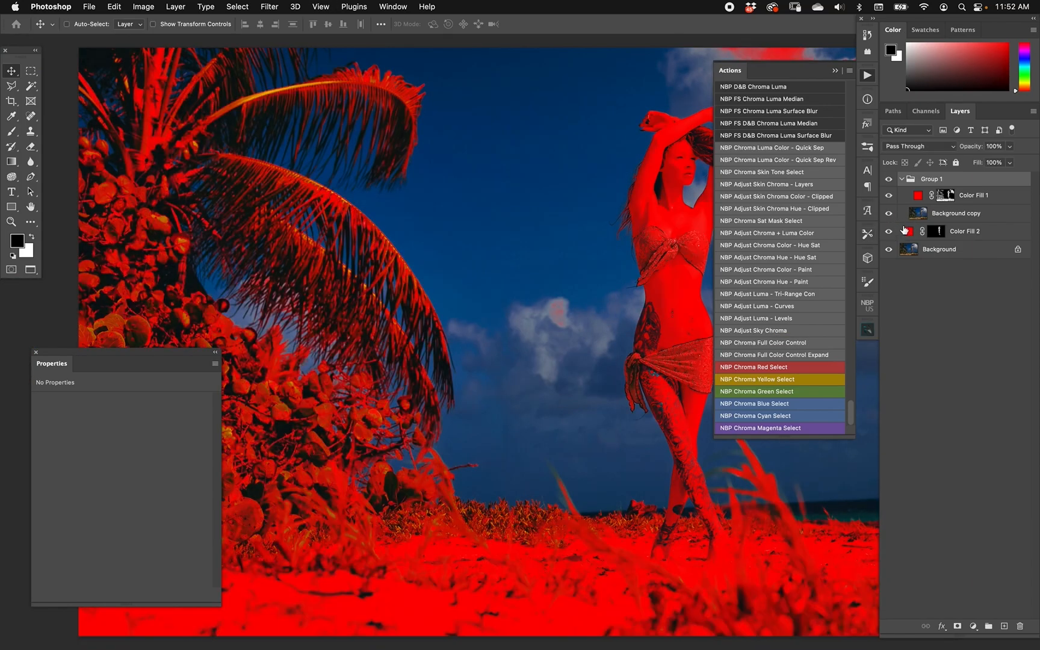
left_click(888, 195)
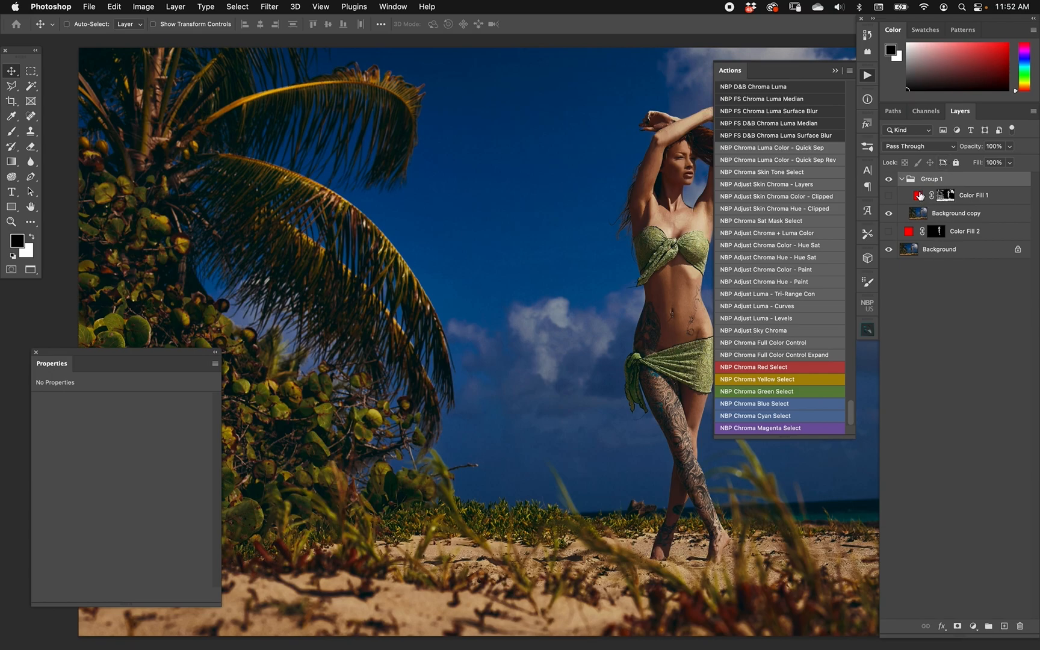
left_click(974, 195)
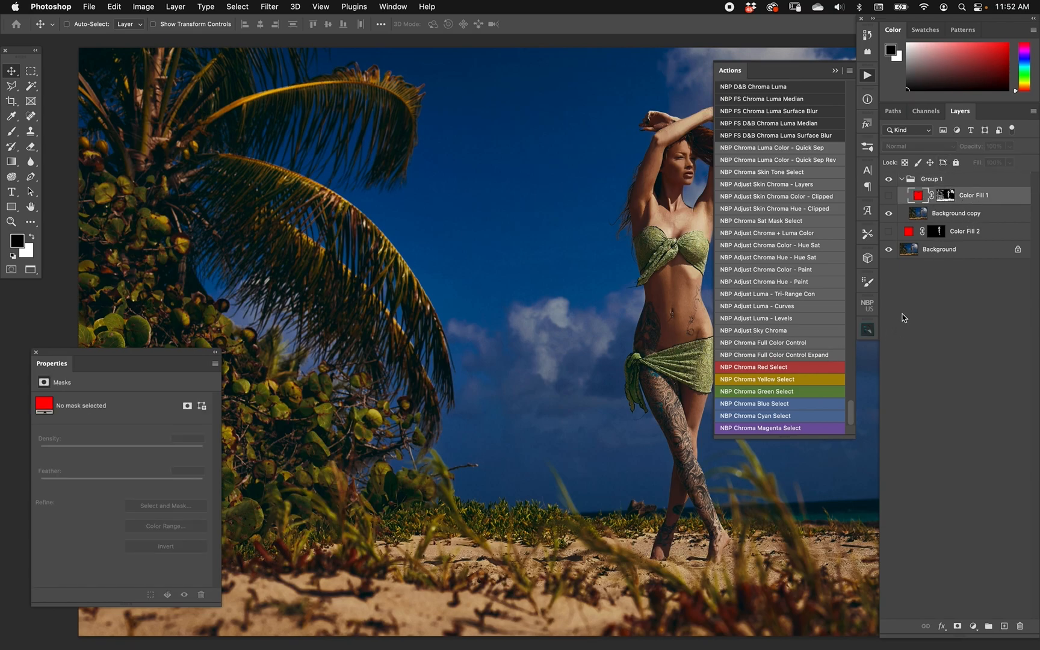
left_click(940, 248)
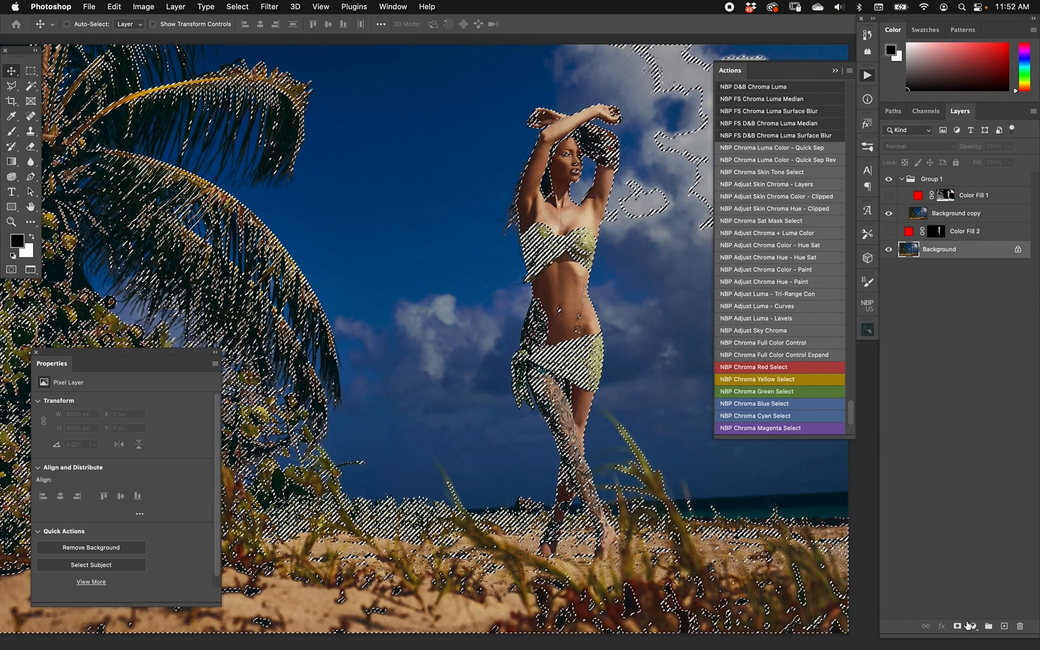
Add a Gradient Map adjustment with a brown skin-shades preset gradient and confirm
left_click(968, 626)
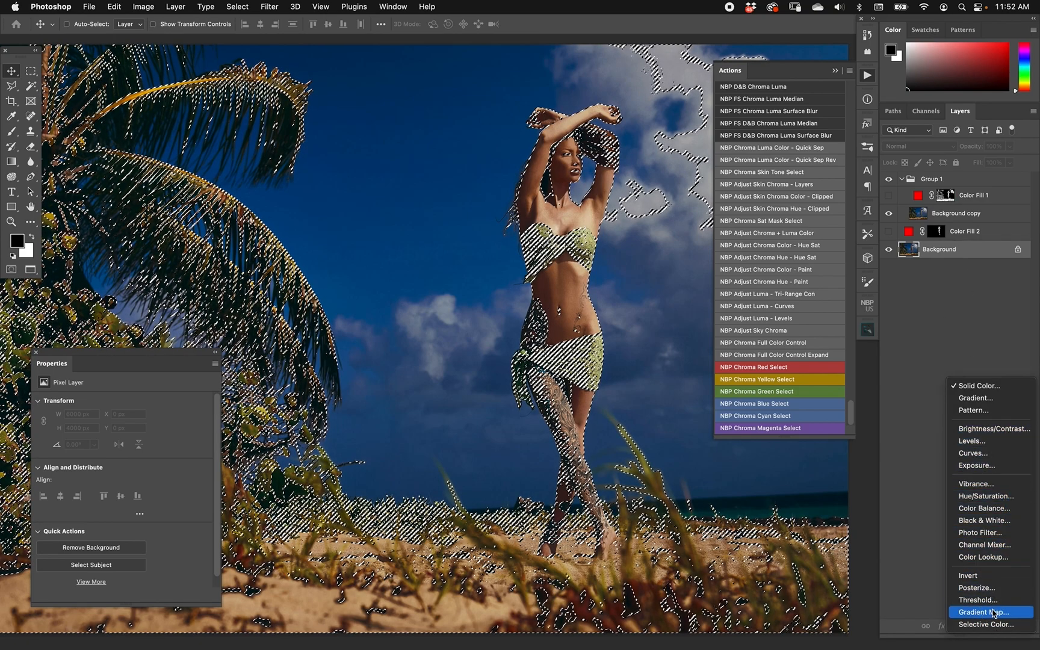
left_click(980, 612)
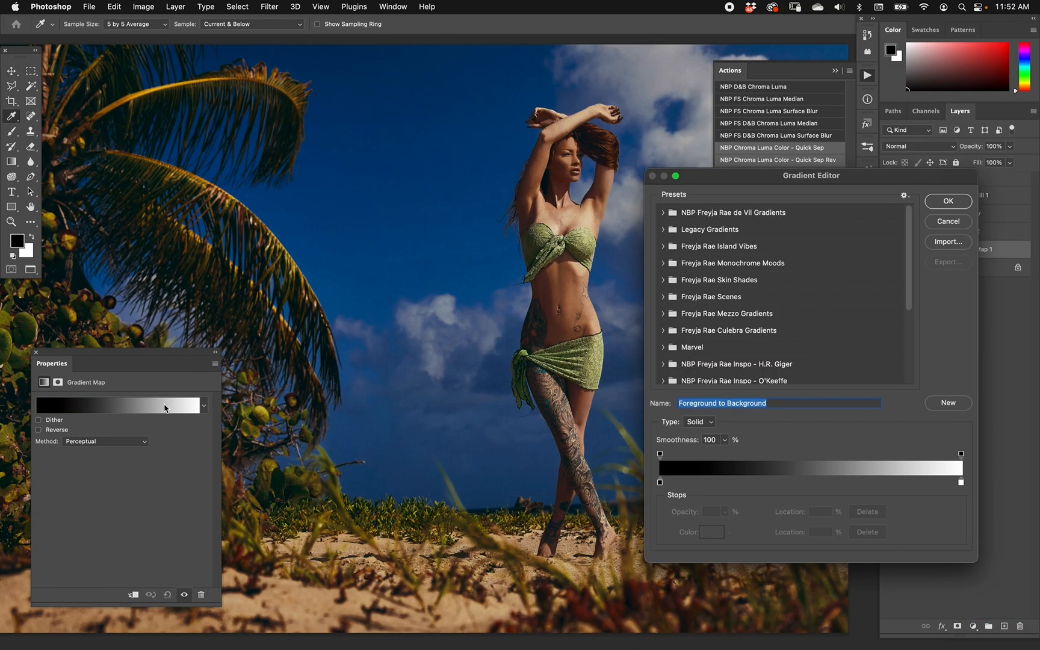
mouse_move(677, 301)
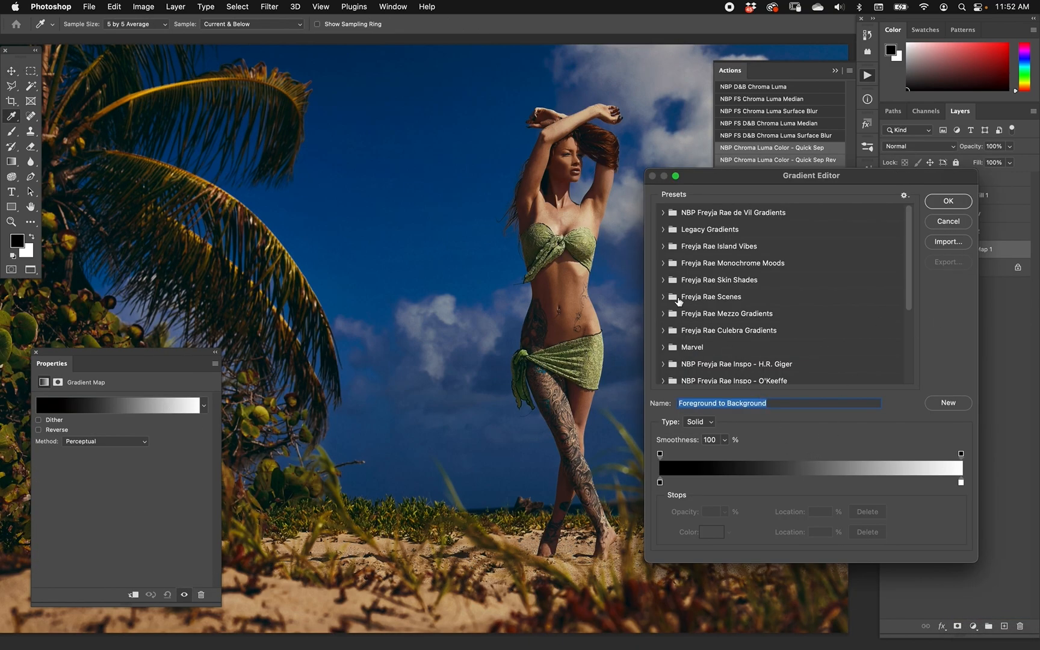
left_click(733, 318)
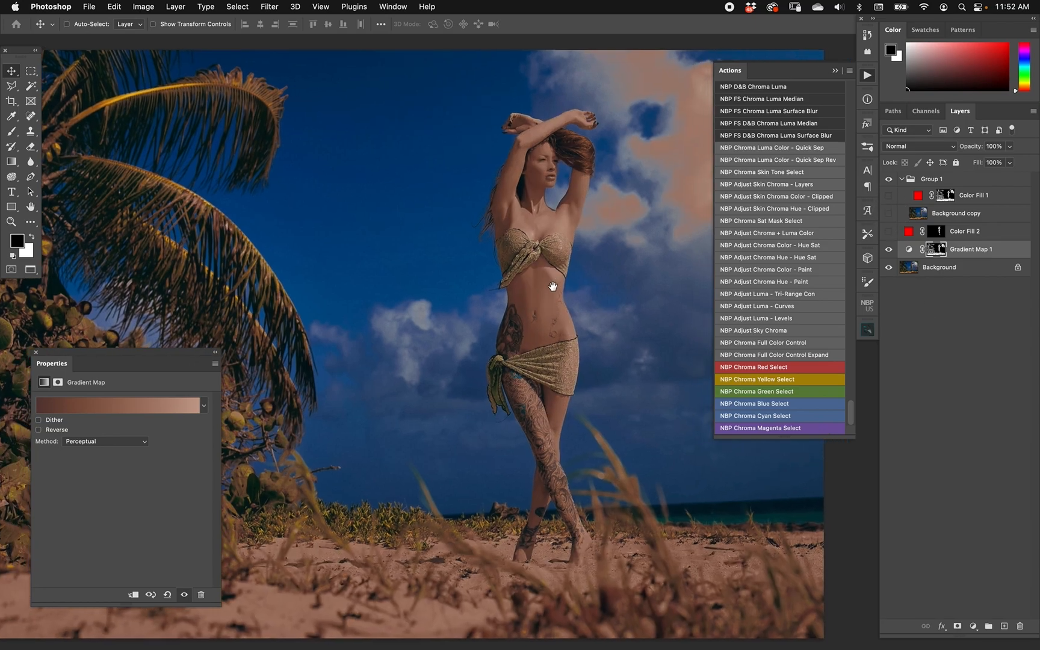
left_click(920, 147)
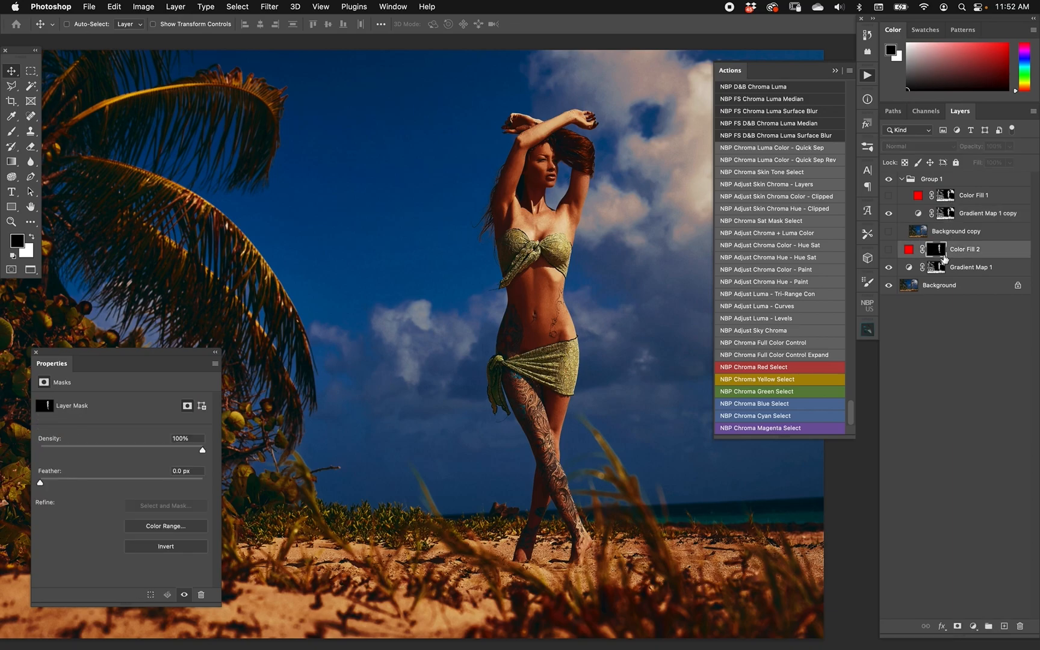
Copy the Color Fill 2 skin mask onto Gradient Map 1 copy and return to the photo view
left_click(971, 213)
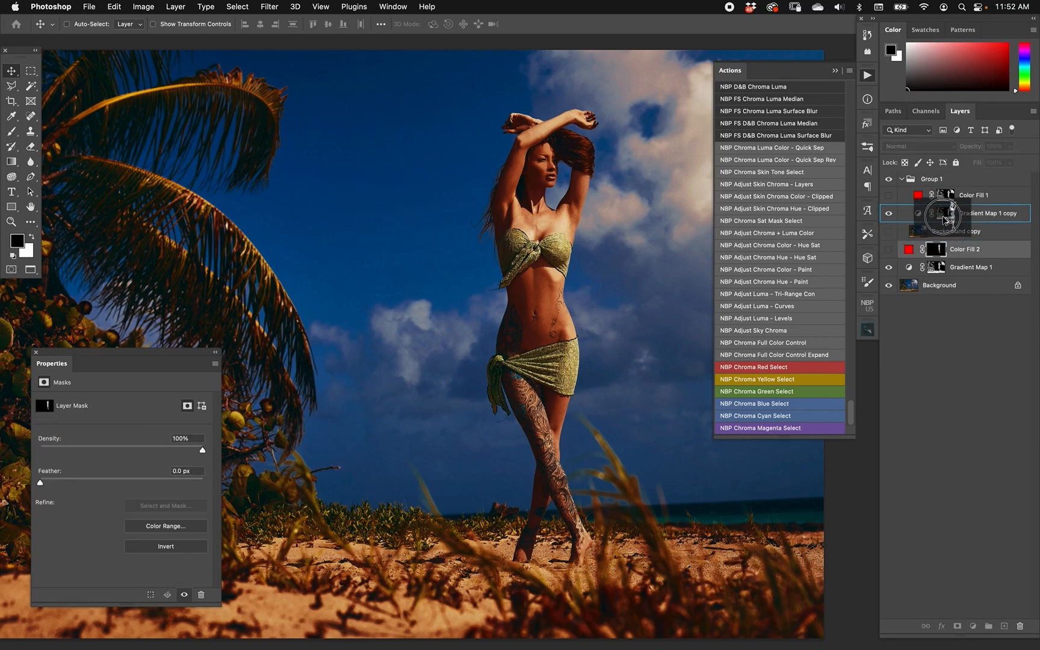
left_click(888, 213)
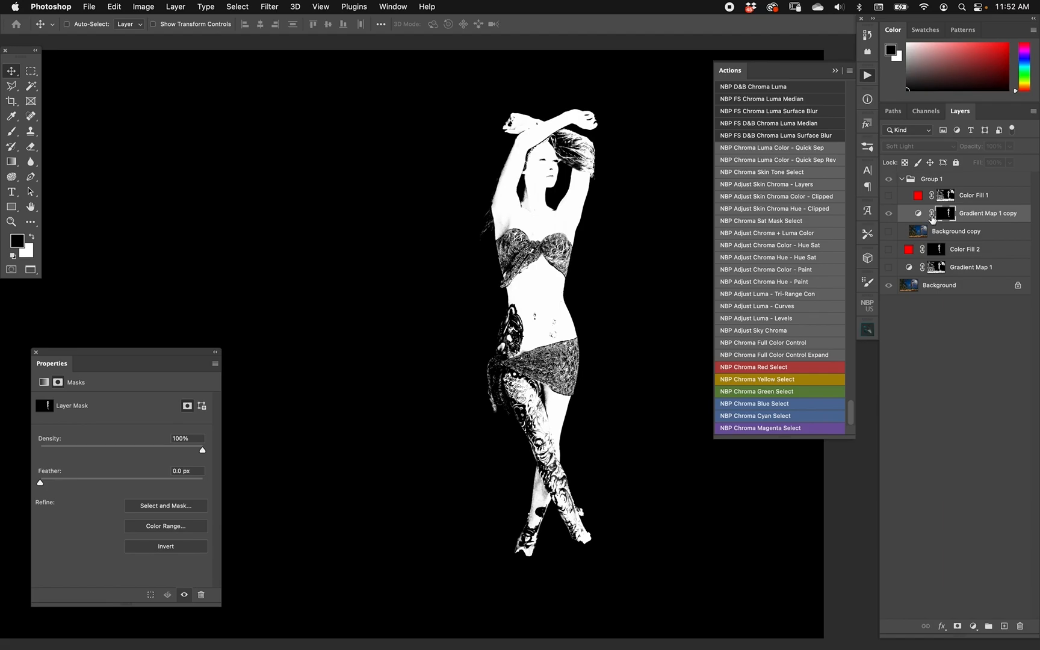
left_click(887, 213)
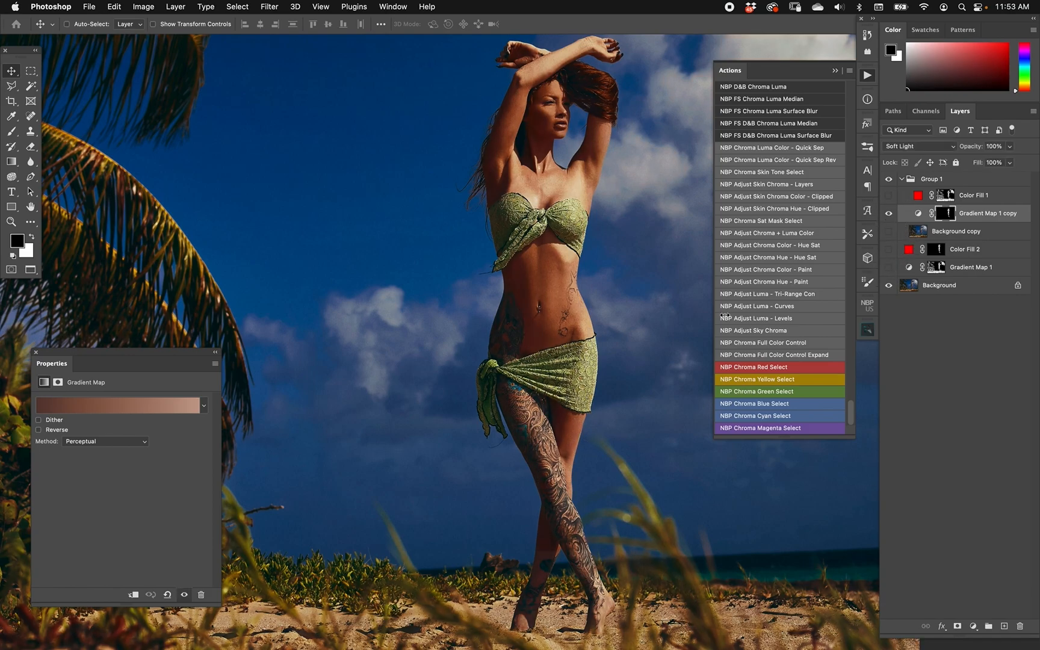
mouse_move(677, 329)
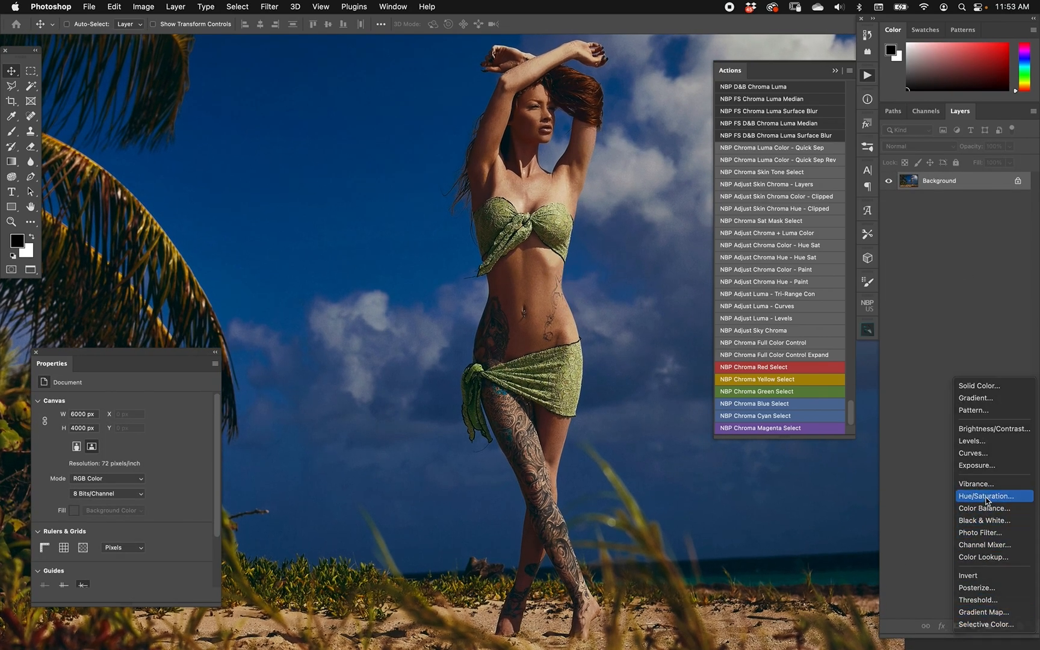
Add a Hue/Saturation adjustment layer, then select the Background photo layer
left_click(988, 496)
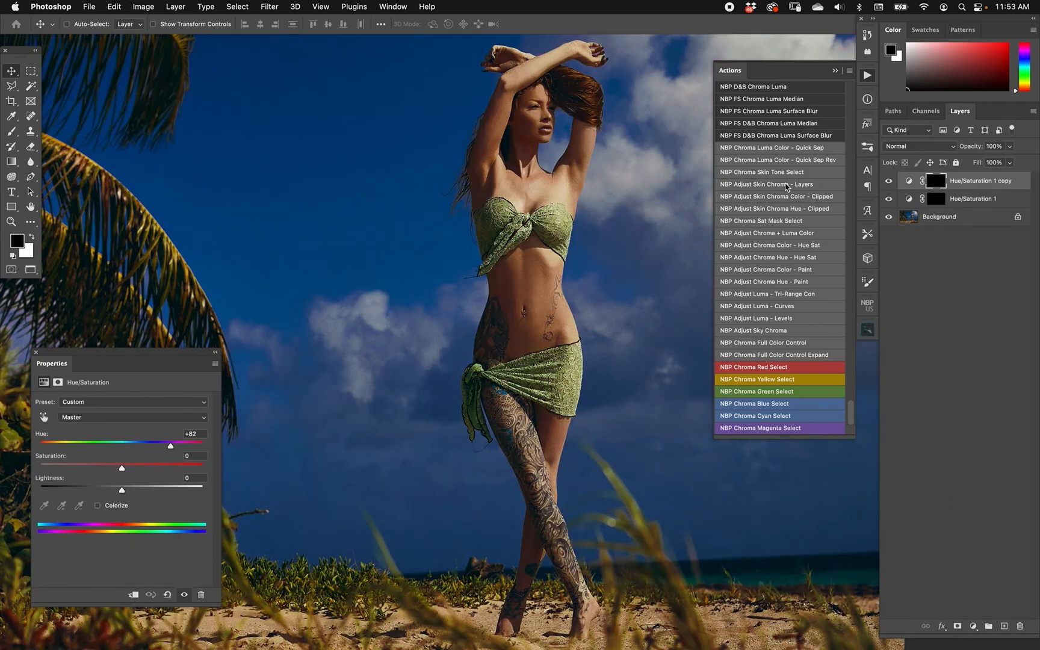
left_click(939, 217)
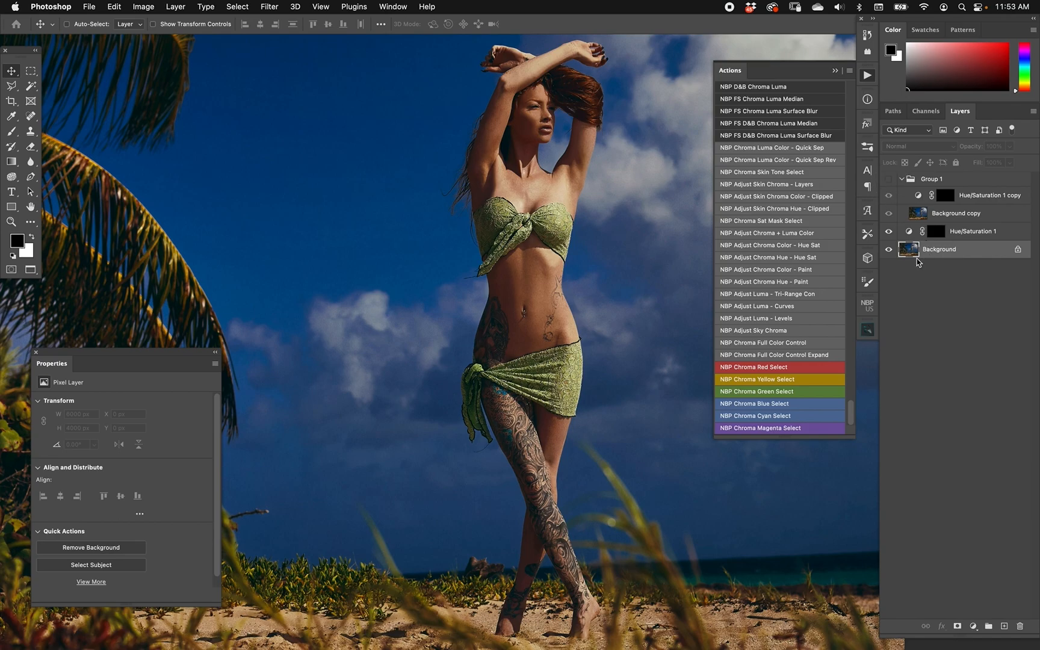
left_click(270, 7)
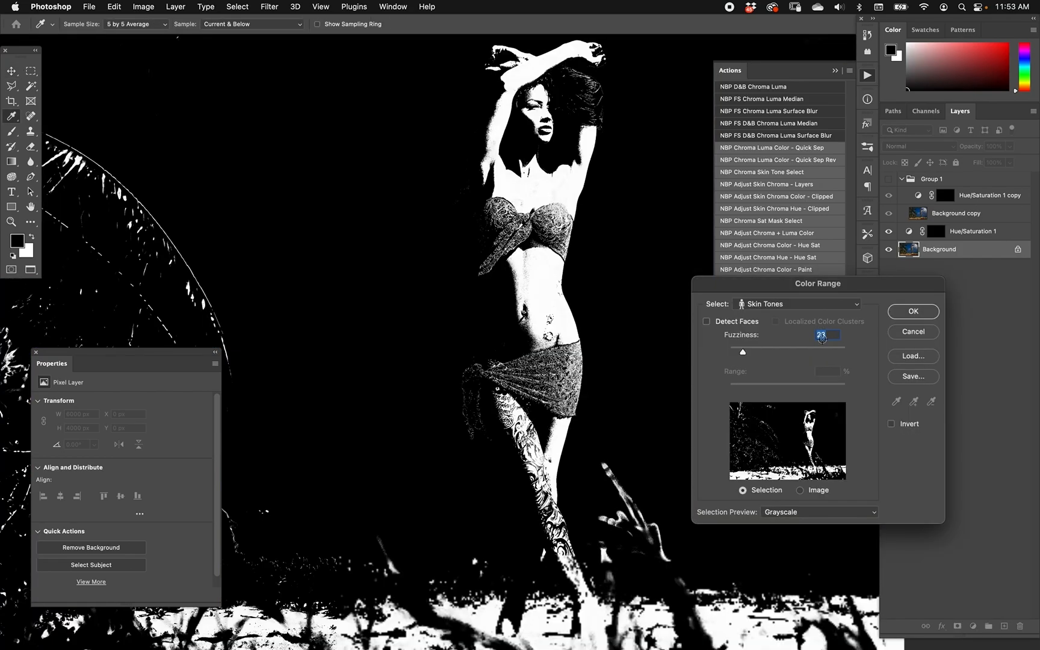
Accept the Color Range skin selection at fuzziness 87 and hide the resulting green recolor
left_click_drag(743, 353, 772, 353)
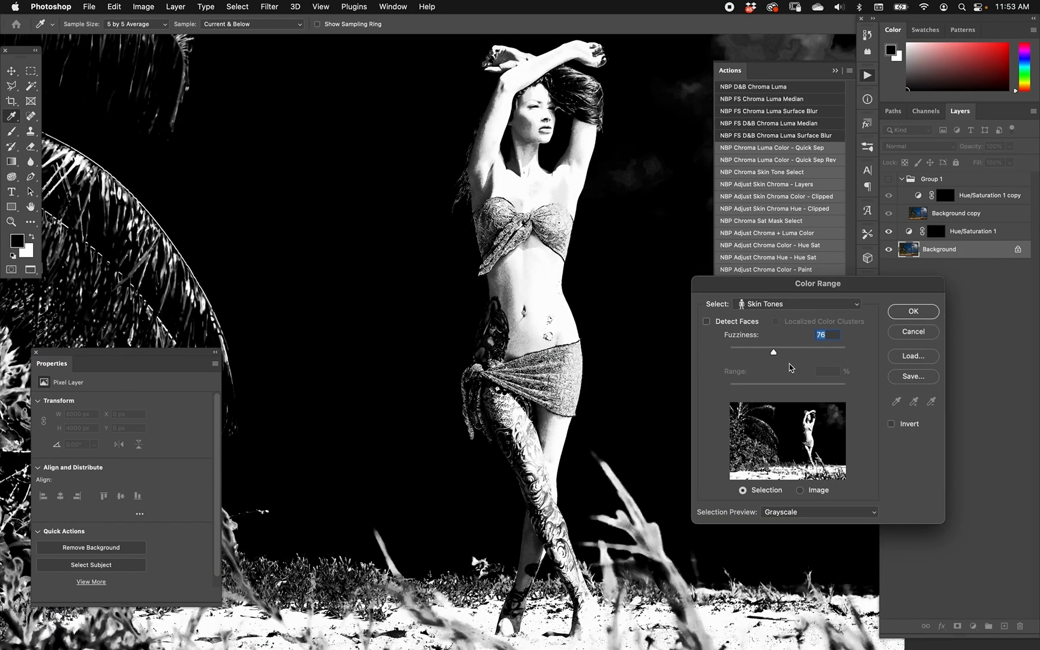
left_click_drag(773, 351, 780, 351)
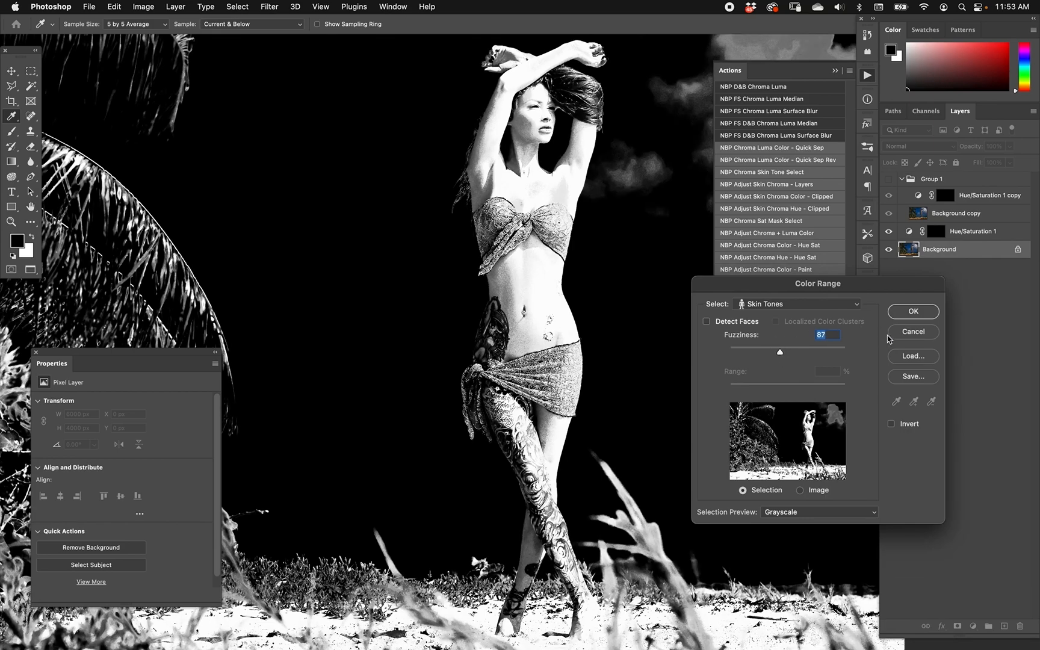
mouse_move(853, 342)
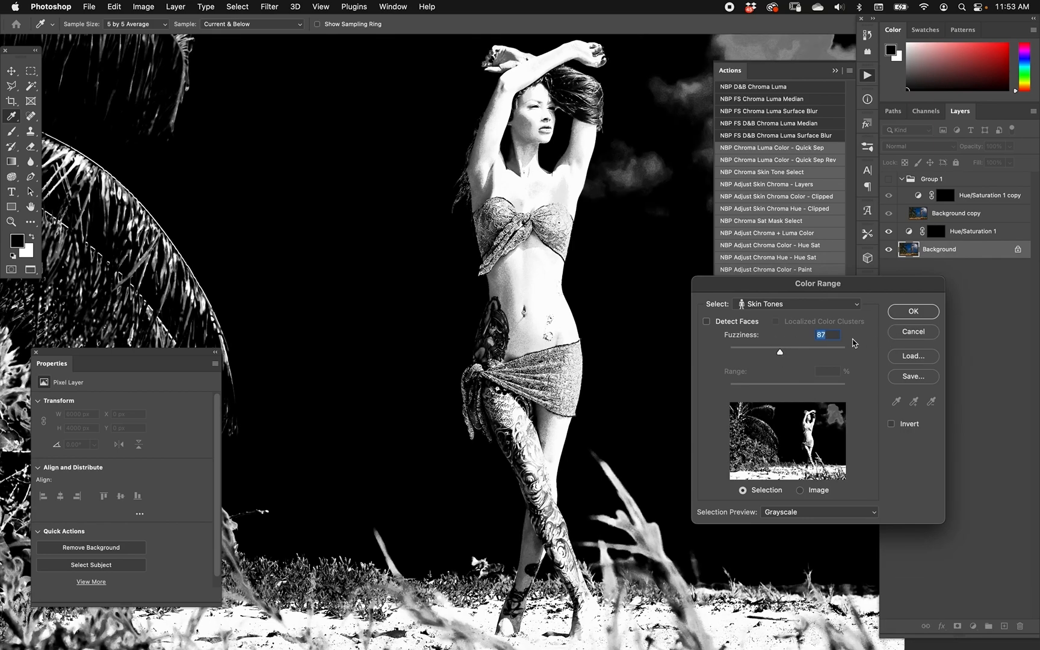
left_click(913, 312)
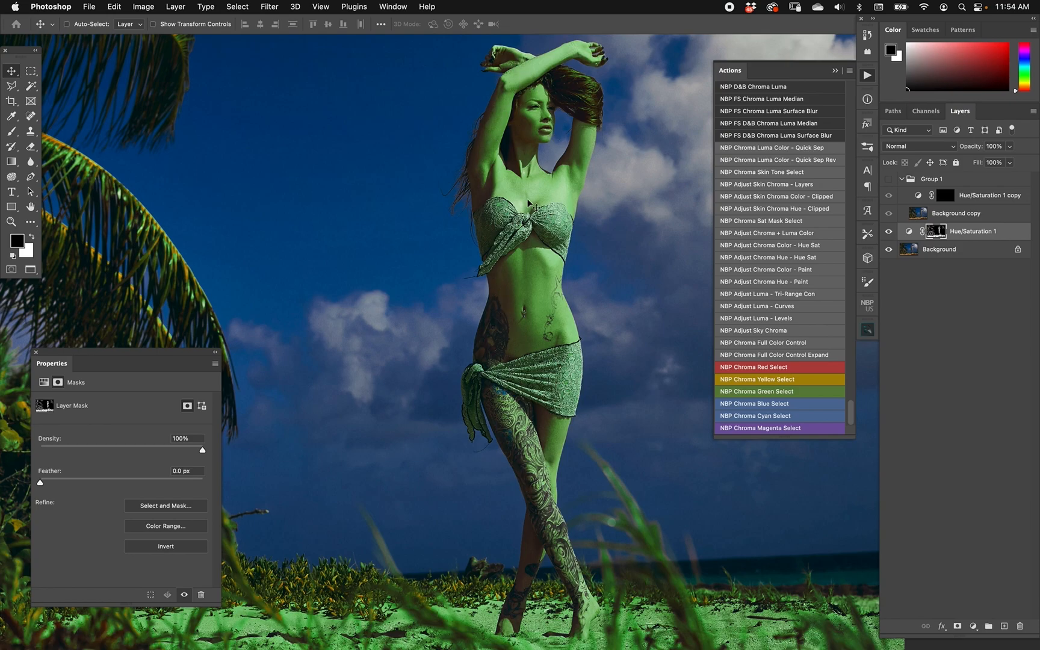
mouse_move(543, 259)
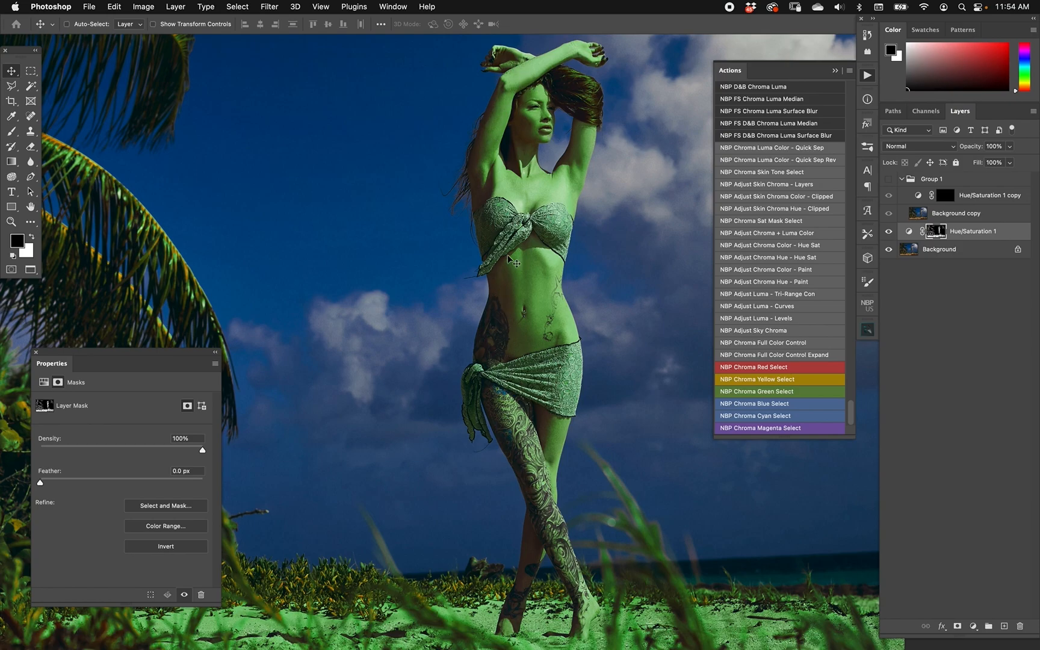
left_click(939, 249)
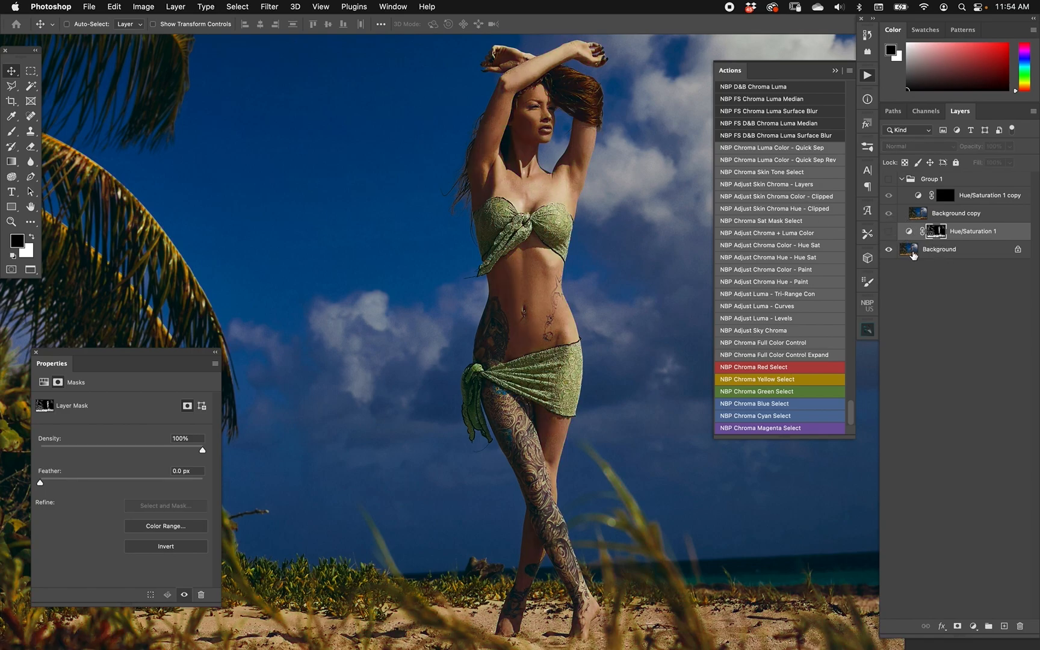
Run the NBP skin action at fuzziness 20, mask Hue/Saturation 1 copy with it, and show both green layers
left_click(939, 248)
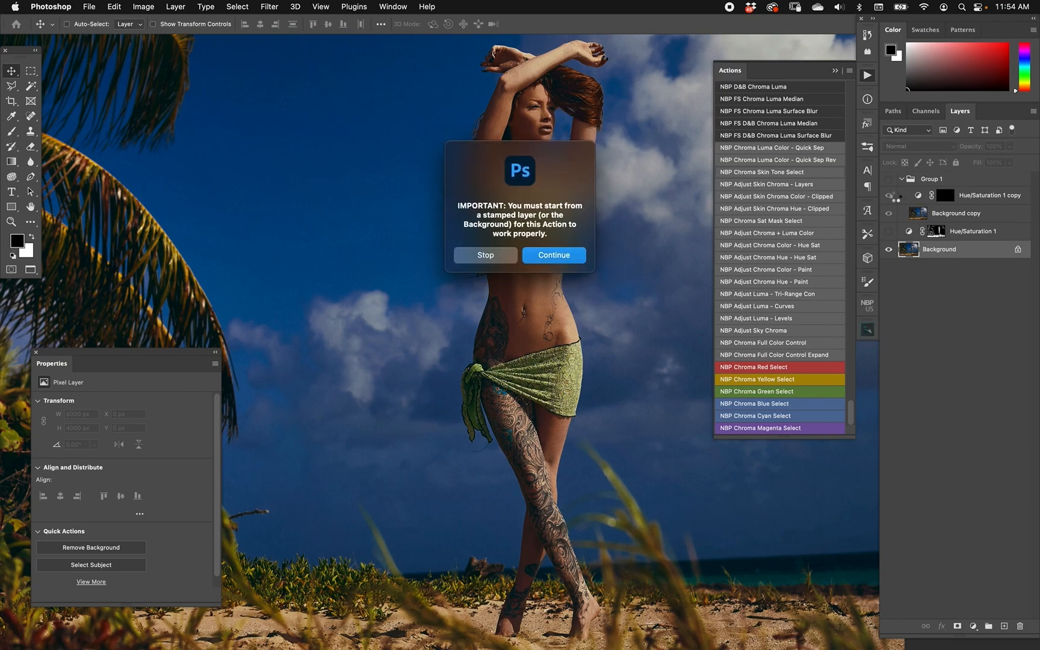
left_click(554, 256)
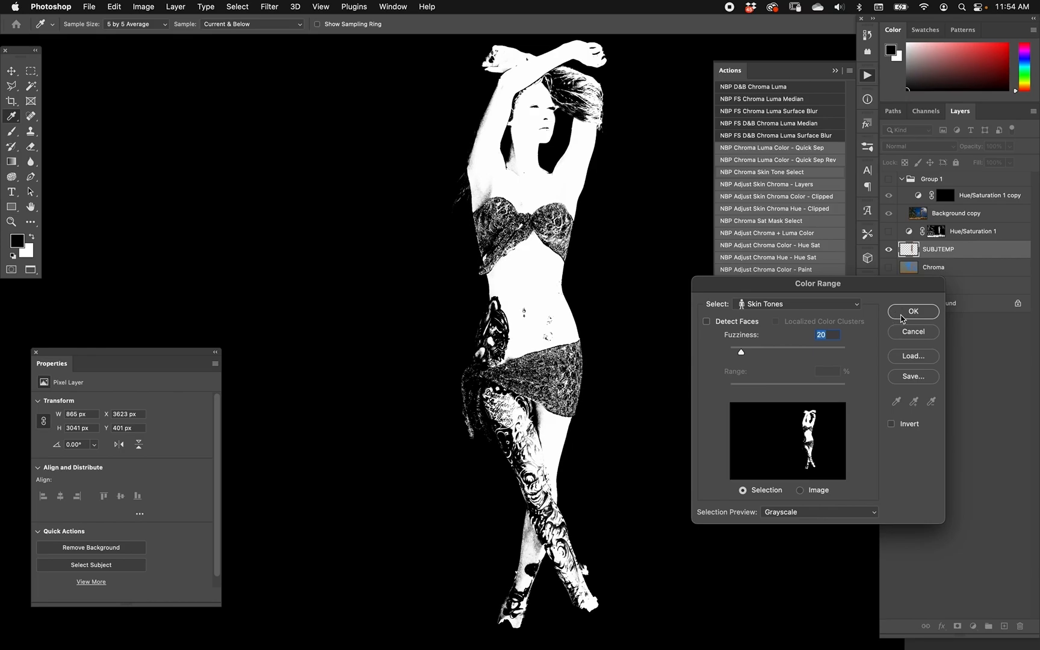
left_click(913, 312)
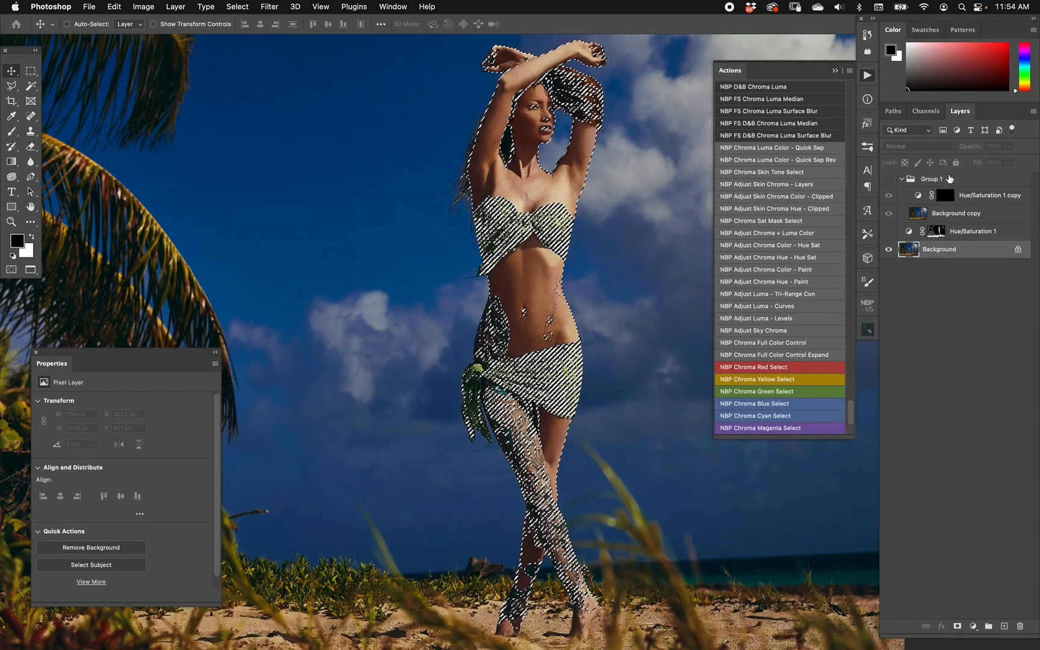
left_click(948, 195)
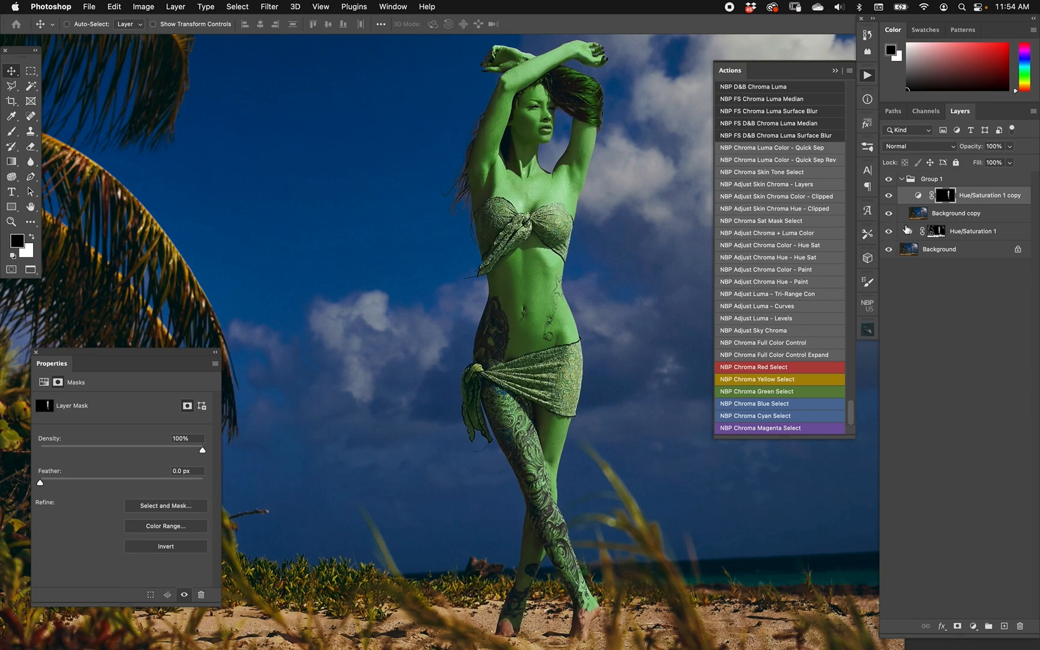
mouse_move(907, 212)
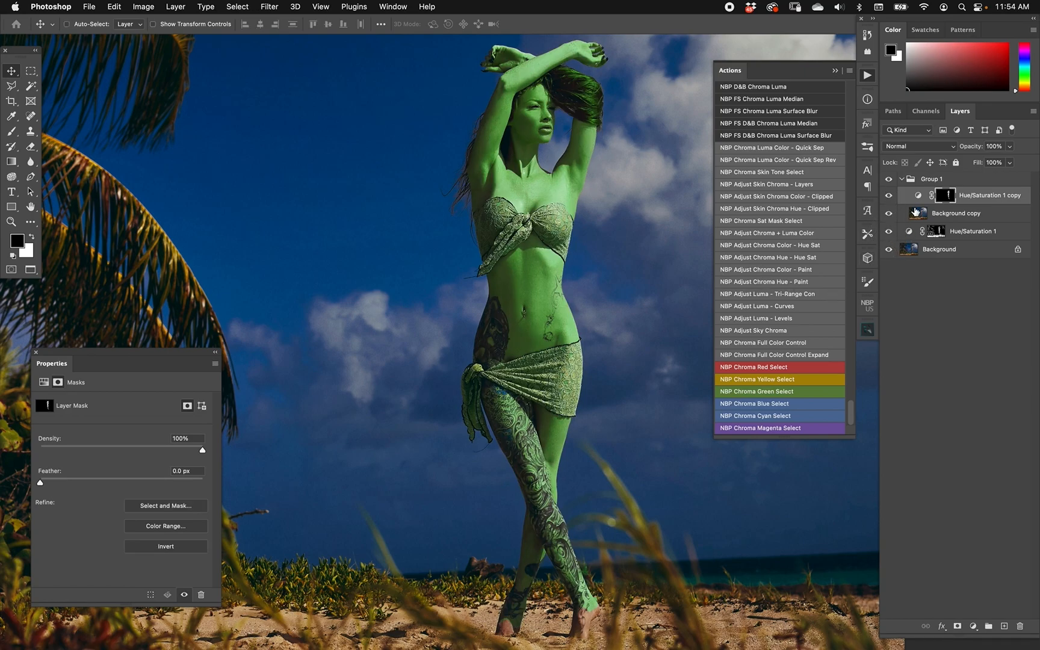
left_click(956, 214)
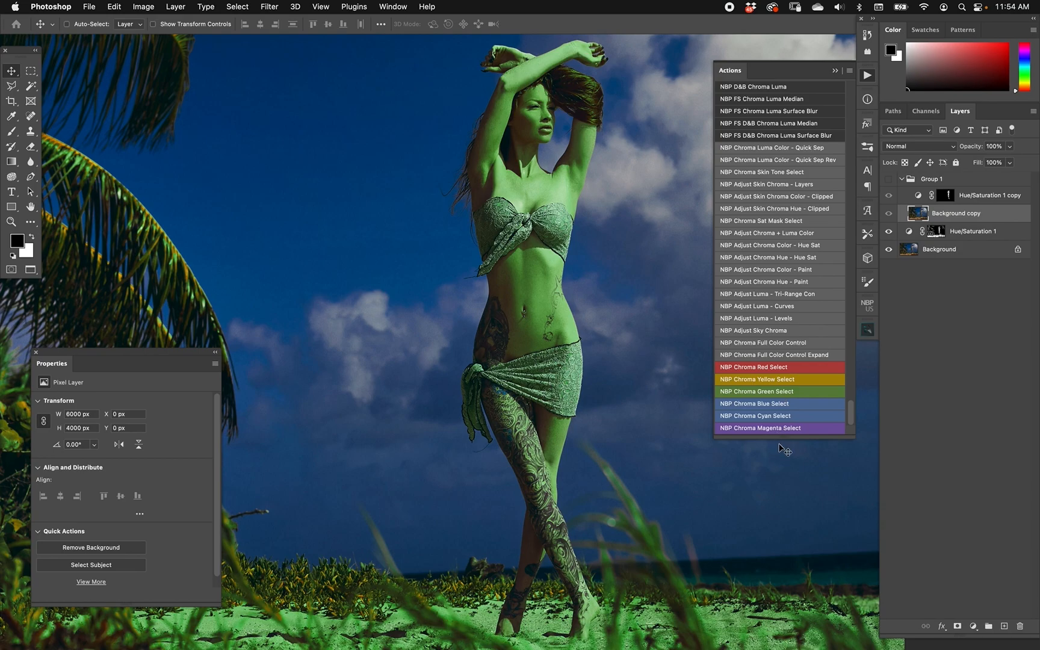
mouse_move(522, 604)
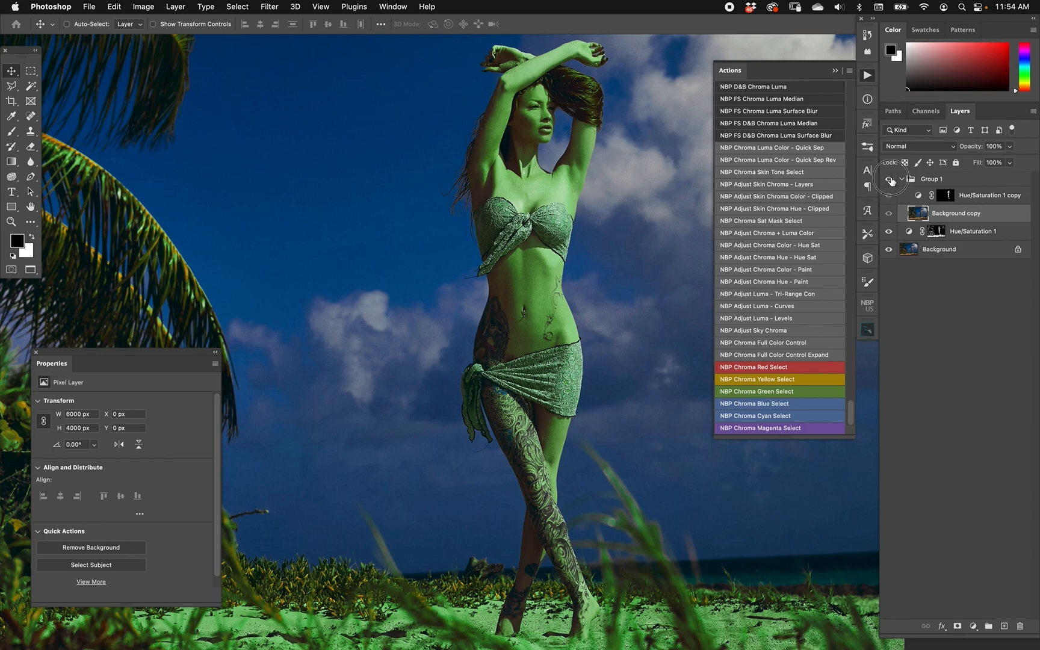
Shift Hue/Saturation 1 copy to -51 and Hue/Saturation 1 to -54, turning the skin magenta
left_click(889, 178)
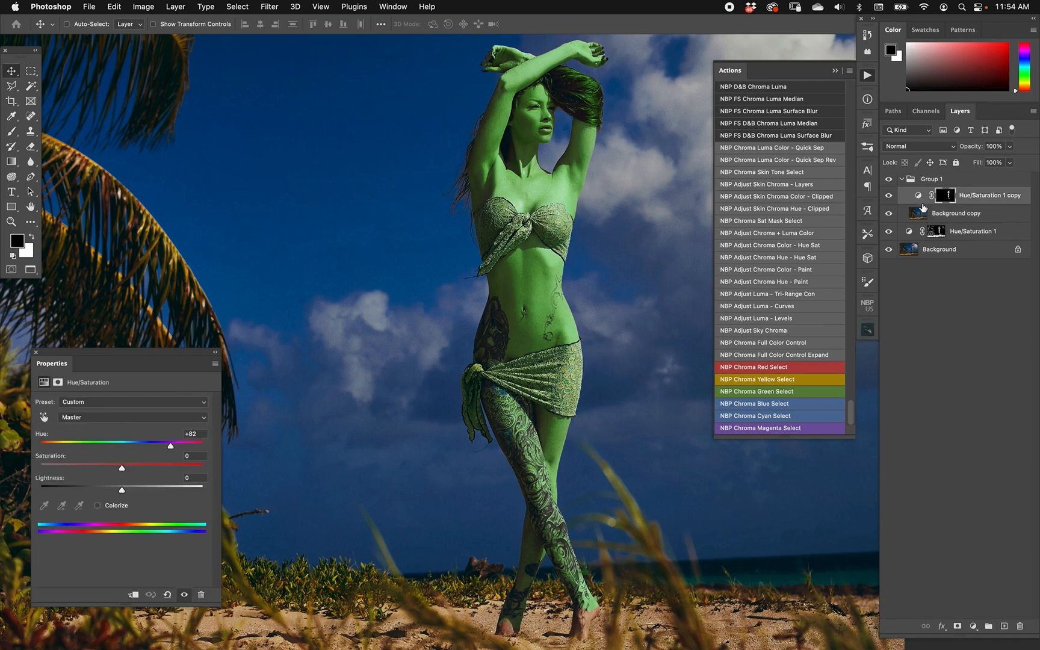
left_click_drag(170, 445, 85, 445)
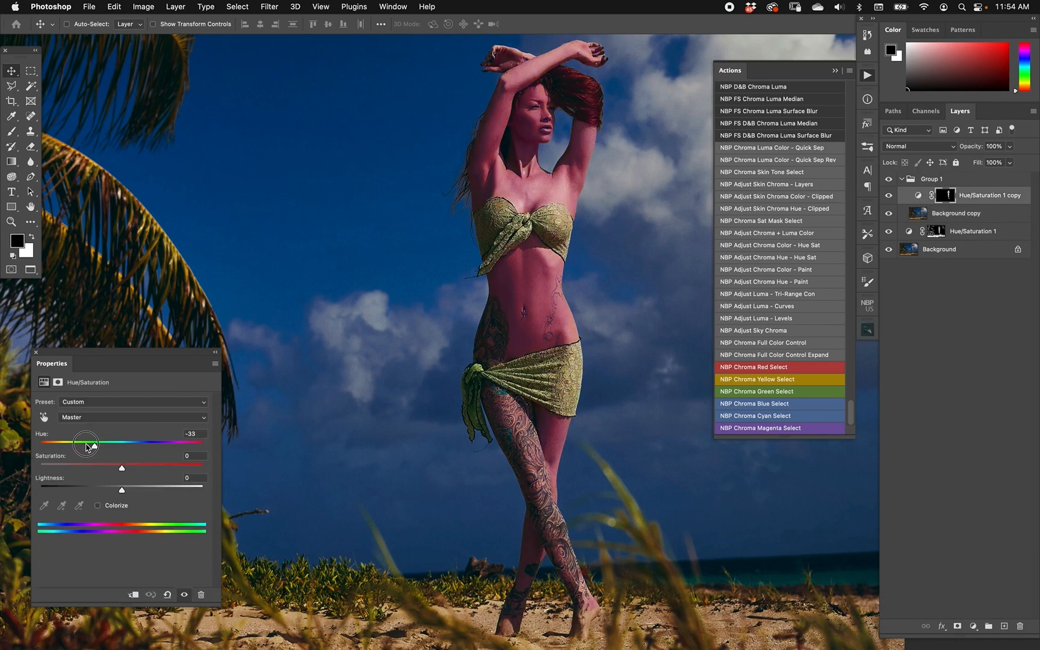
left_click_drag(86, 443, 82, 446)
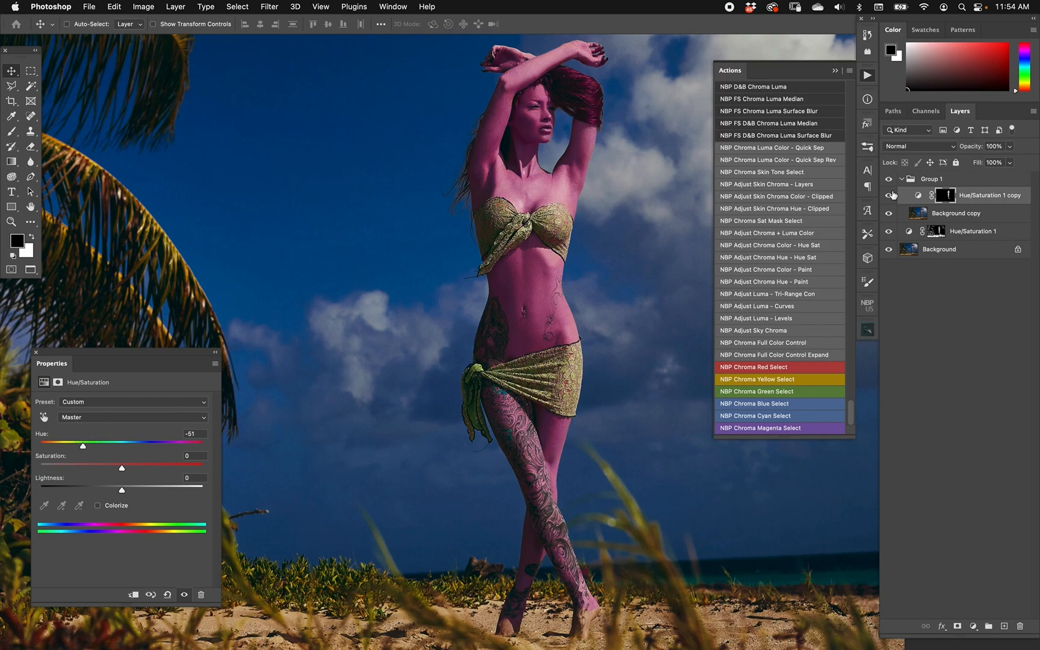
left_click_drag(82, 445, 171, 446)
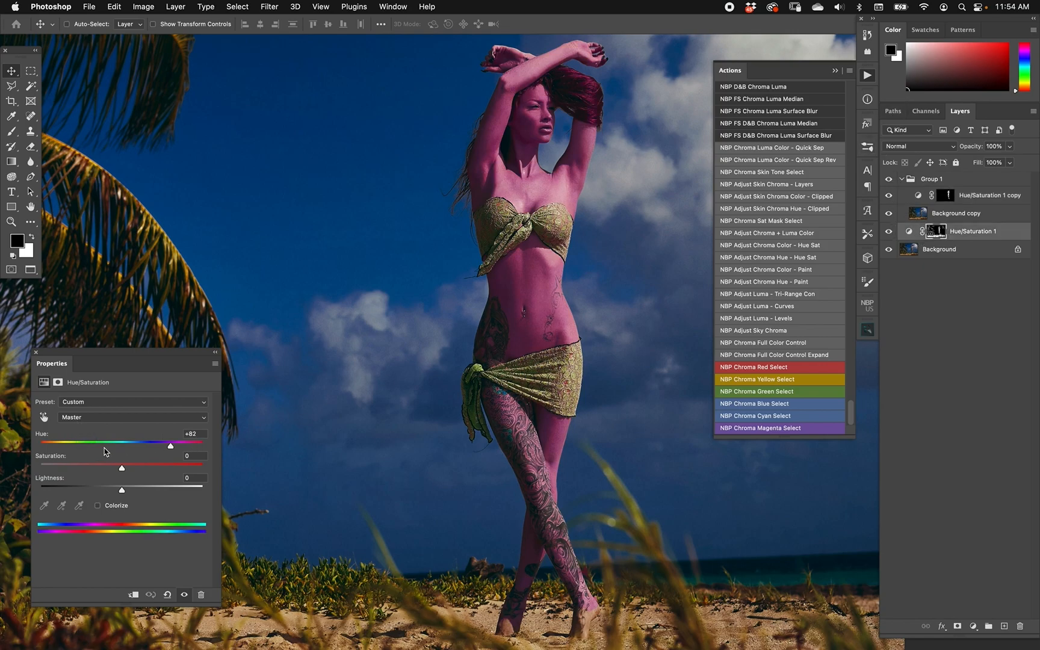
left_click_drag(171, 444, 81, 445)
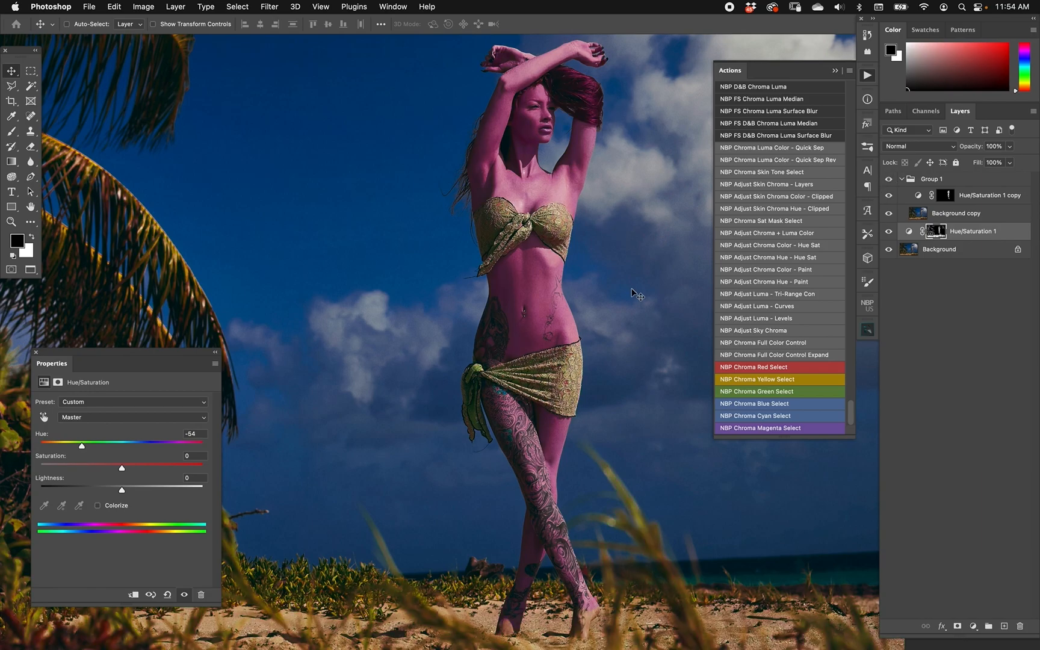
mouse_move(759, 250)
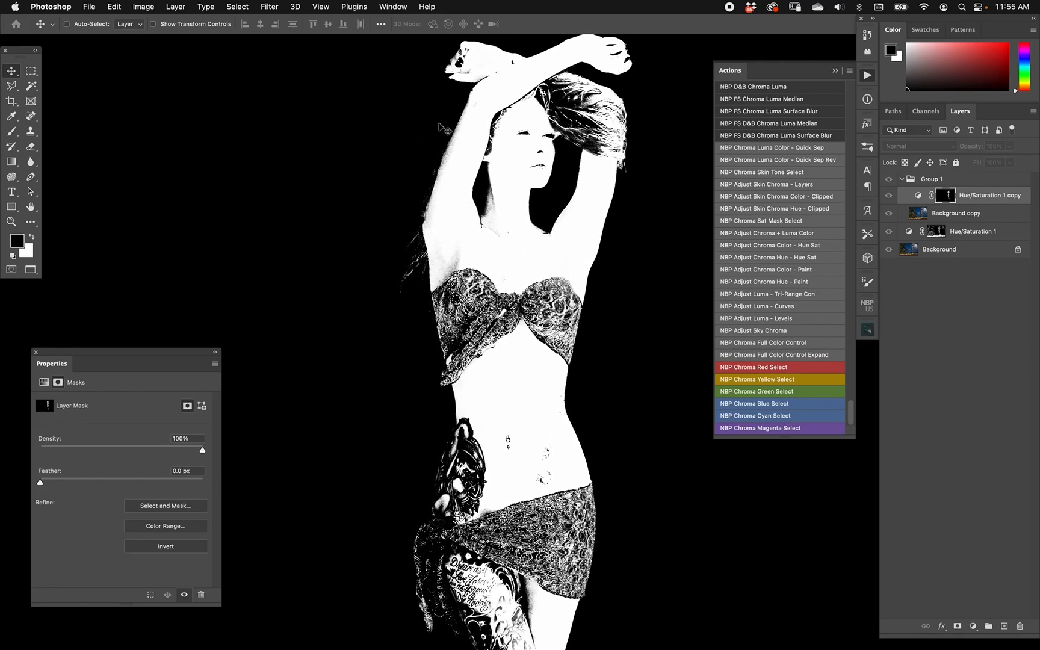
Display the action's crisper mask, then Hue/Saturation 1's softer Color Range skin mask alone
left_click(887, 195)
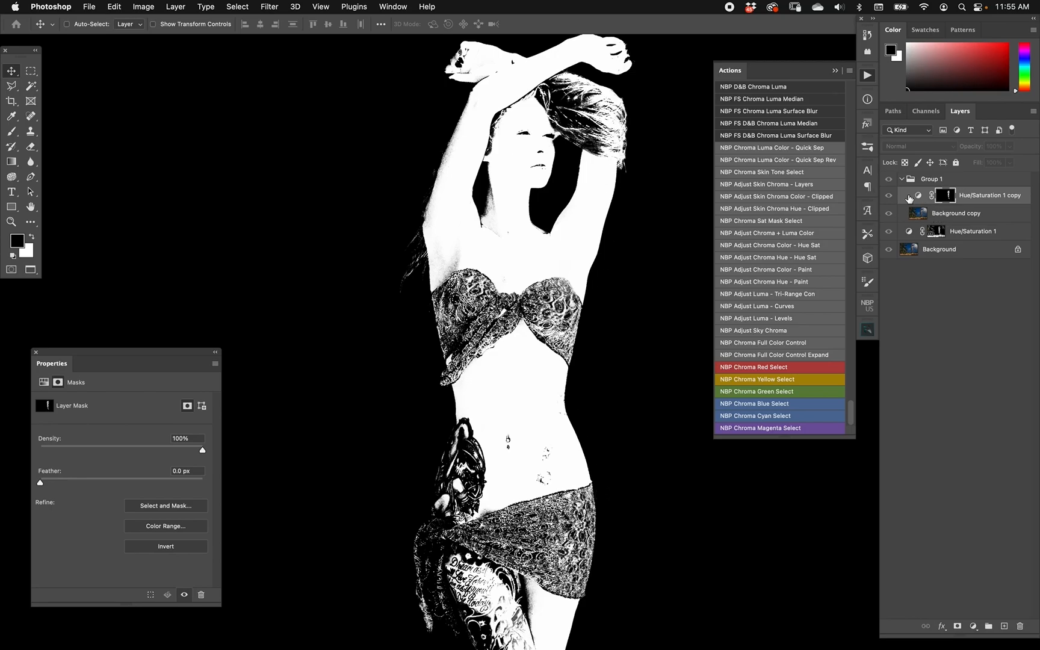
left_click(886, 196)
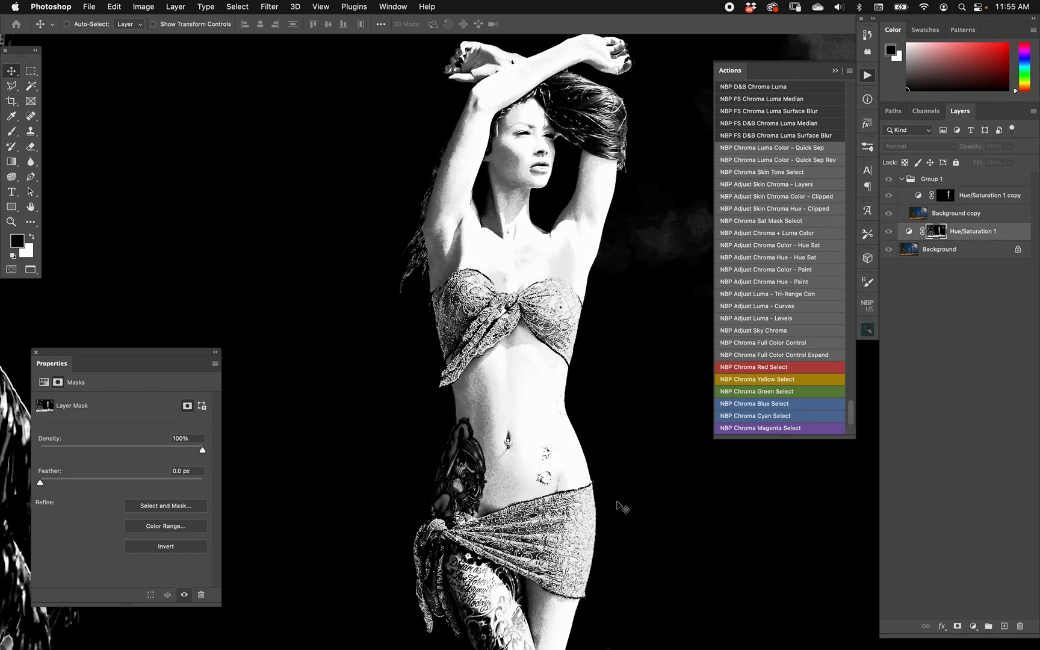